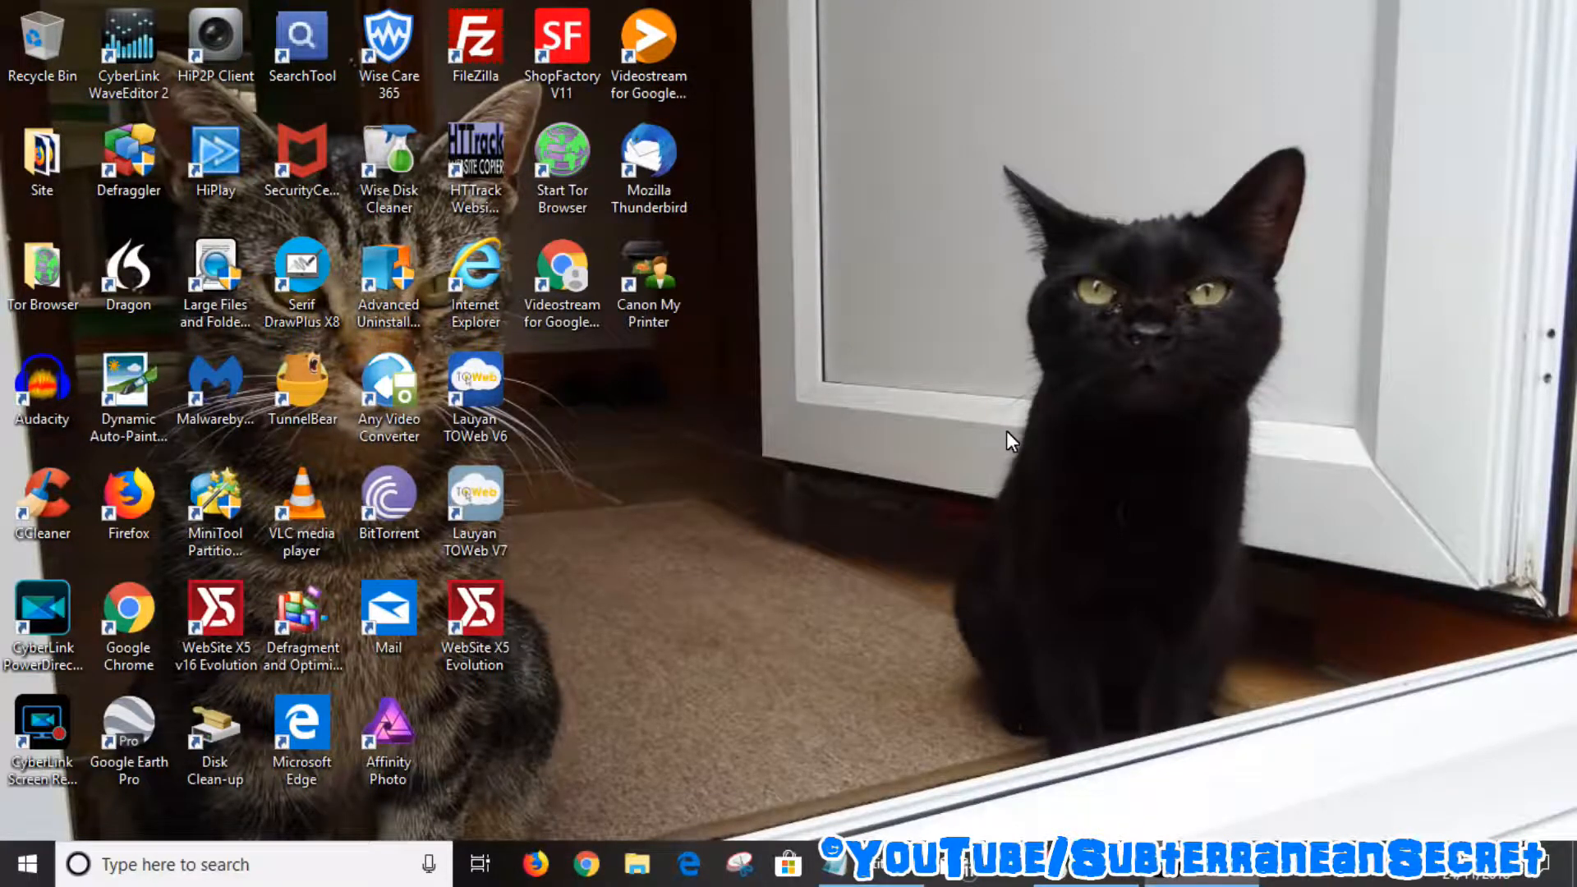
{"action": "mouse_move", "coordinate": [1170, 528]}
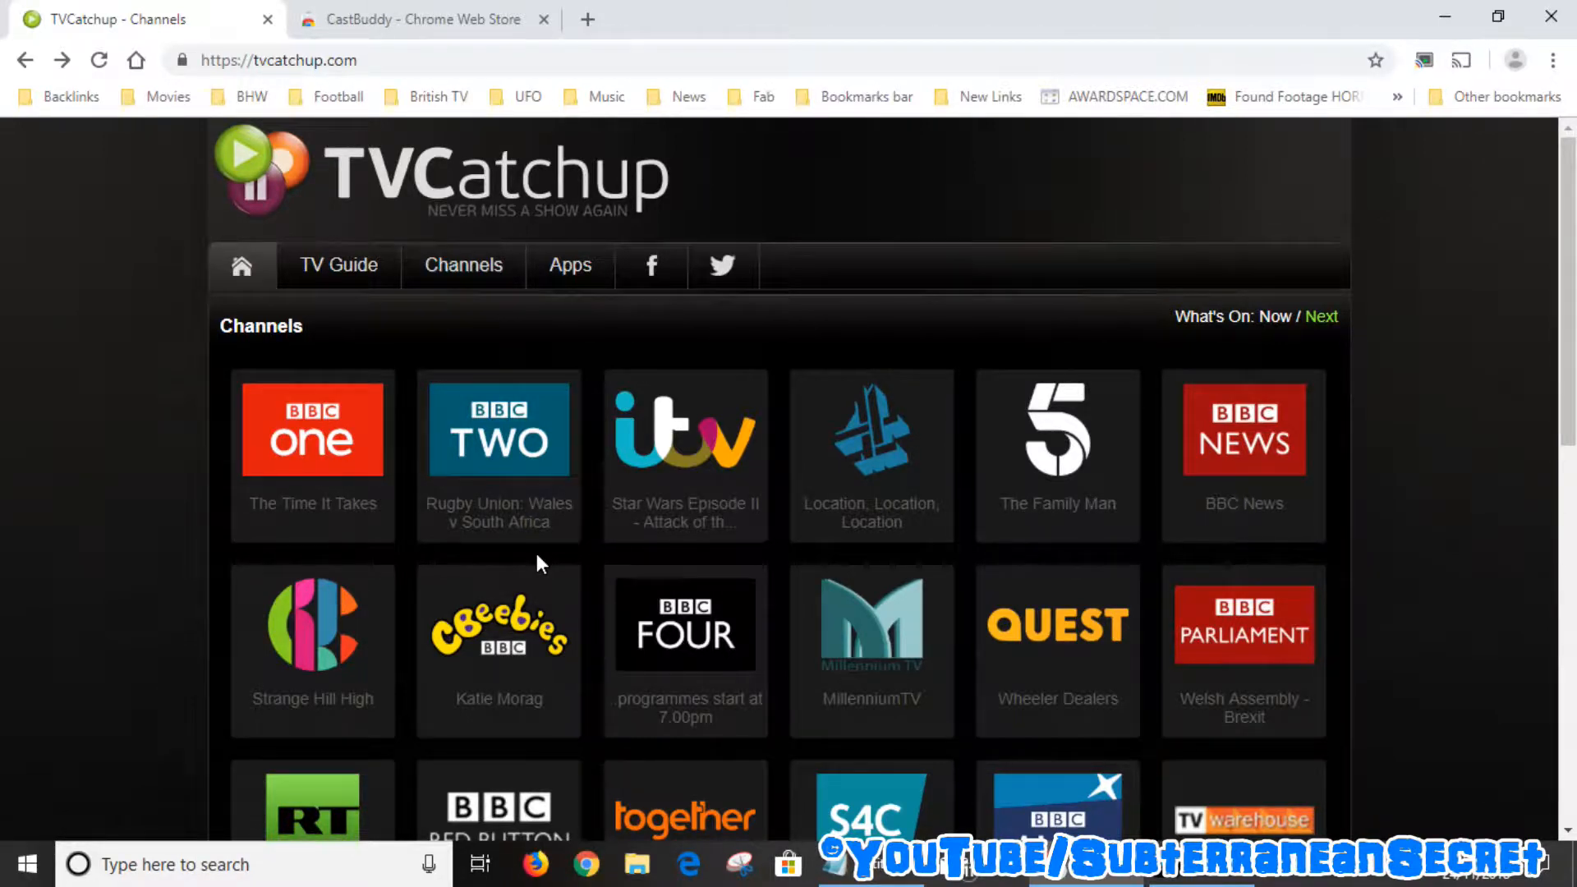
Start the BBC News live stream from its channel tile on TVCatchup
{"action": "left_click", "coordinate": [1241, 430]}
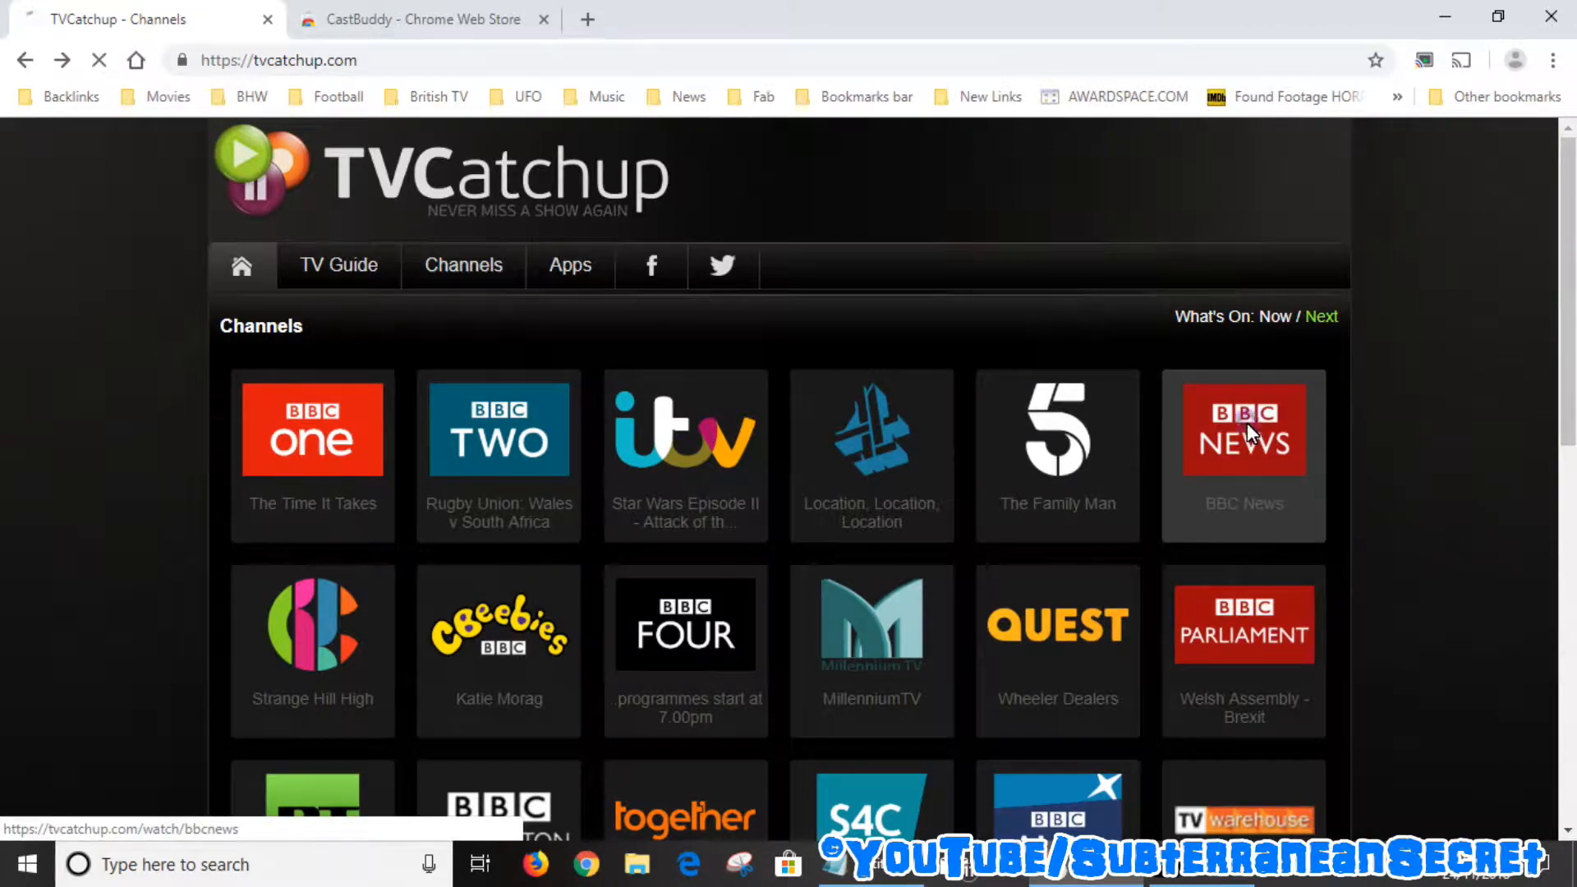
{"action": "left_click", "coordinate": [1243, 430]}
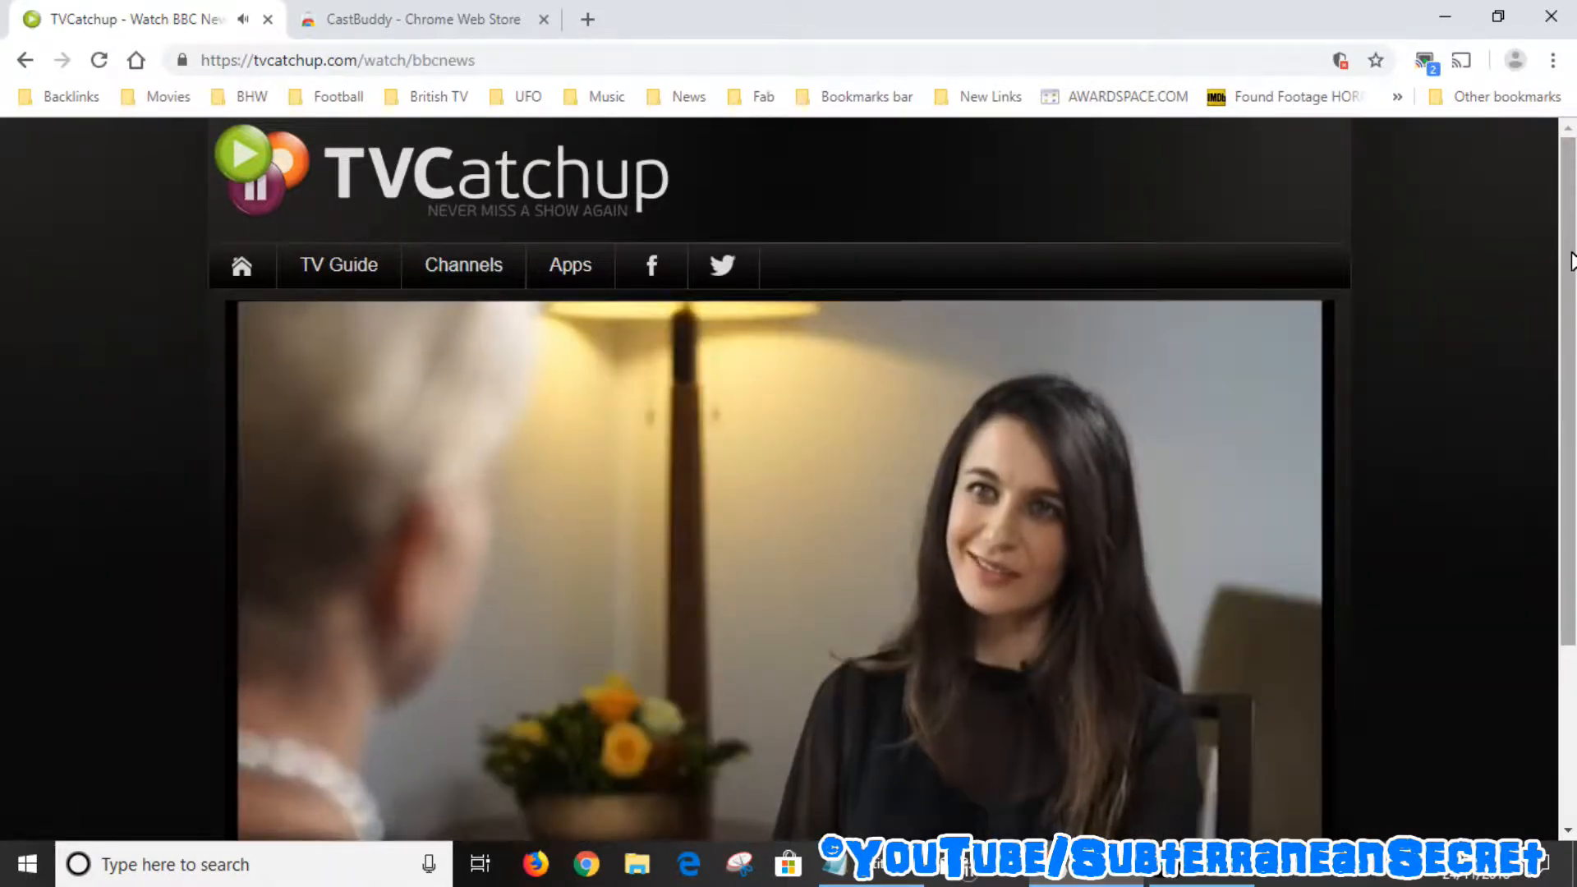
{"action": "scroll", "scroll_direction": "down", "scroll_amount": 3}
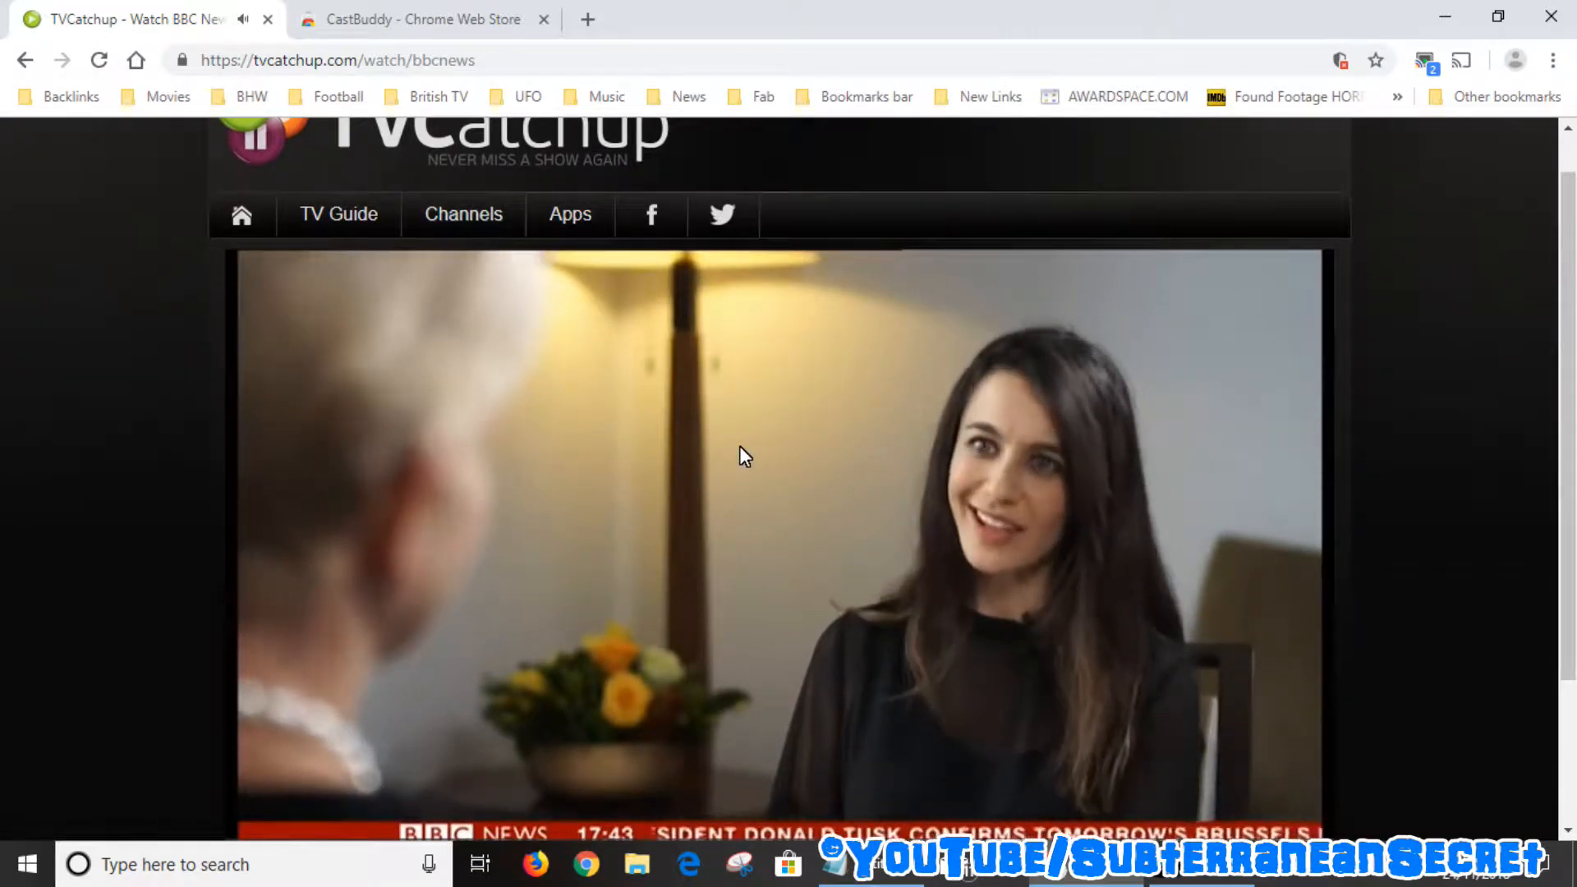
{"action": "right_click", "coordinate": [741, 454]}
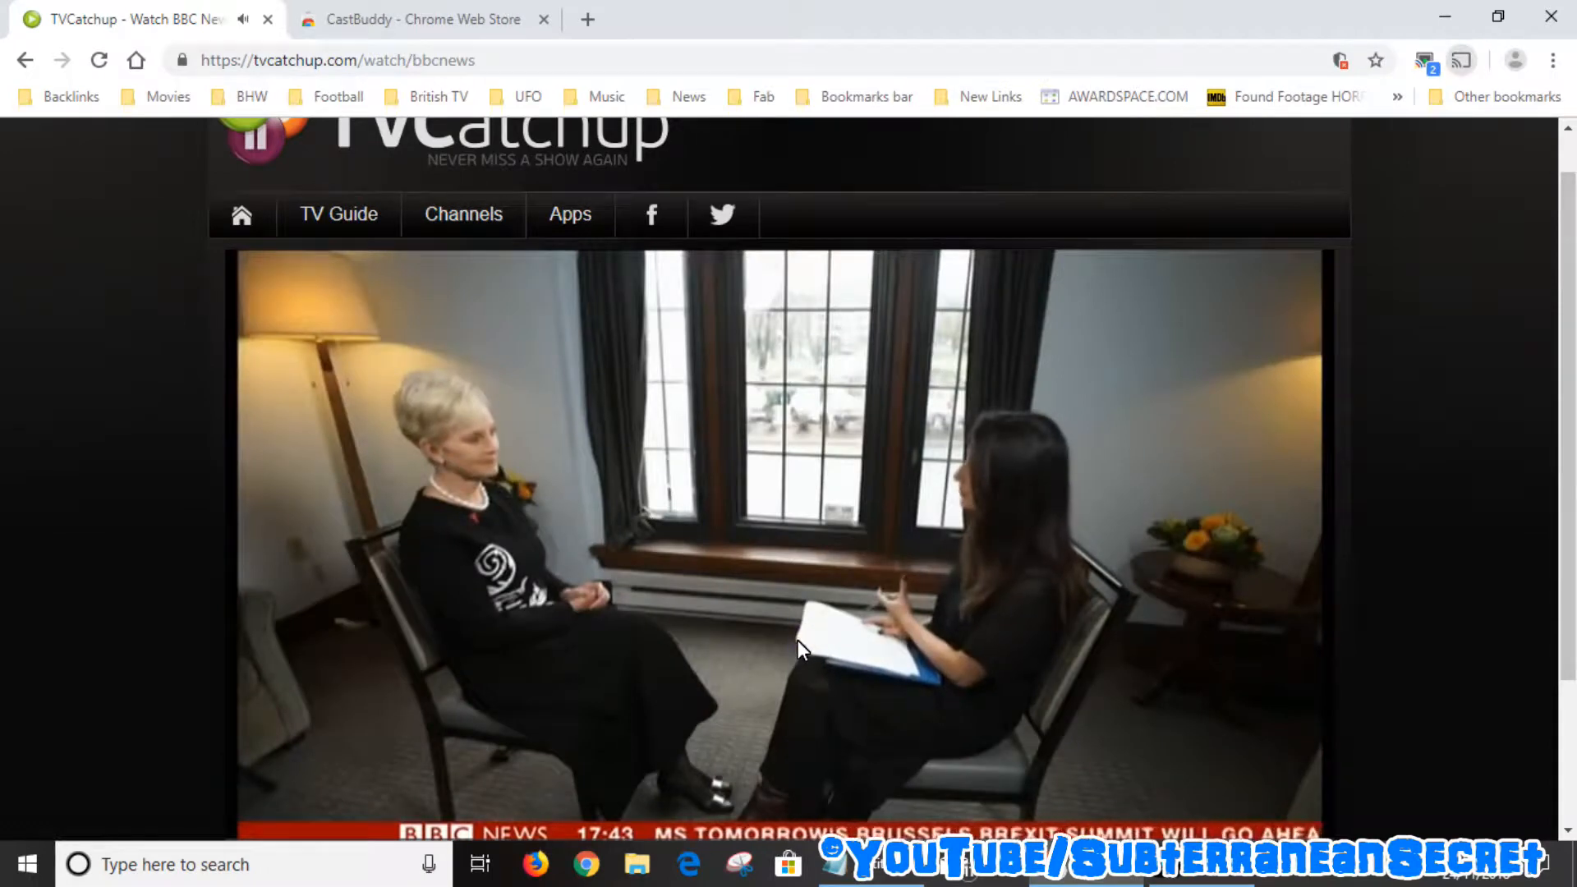
Bring up the cast device list and cast the BBC News tab to the Bedroom device
{"action": "left_click", "coordinate": [1461, 59]}
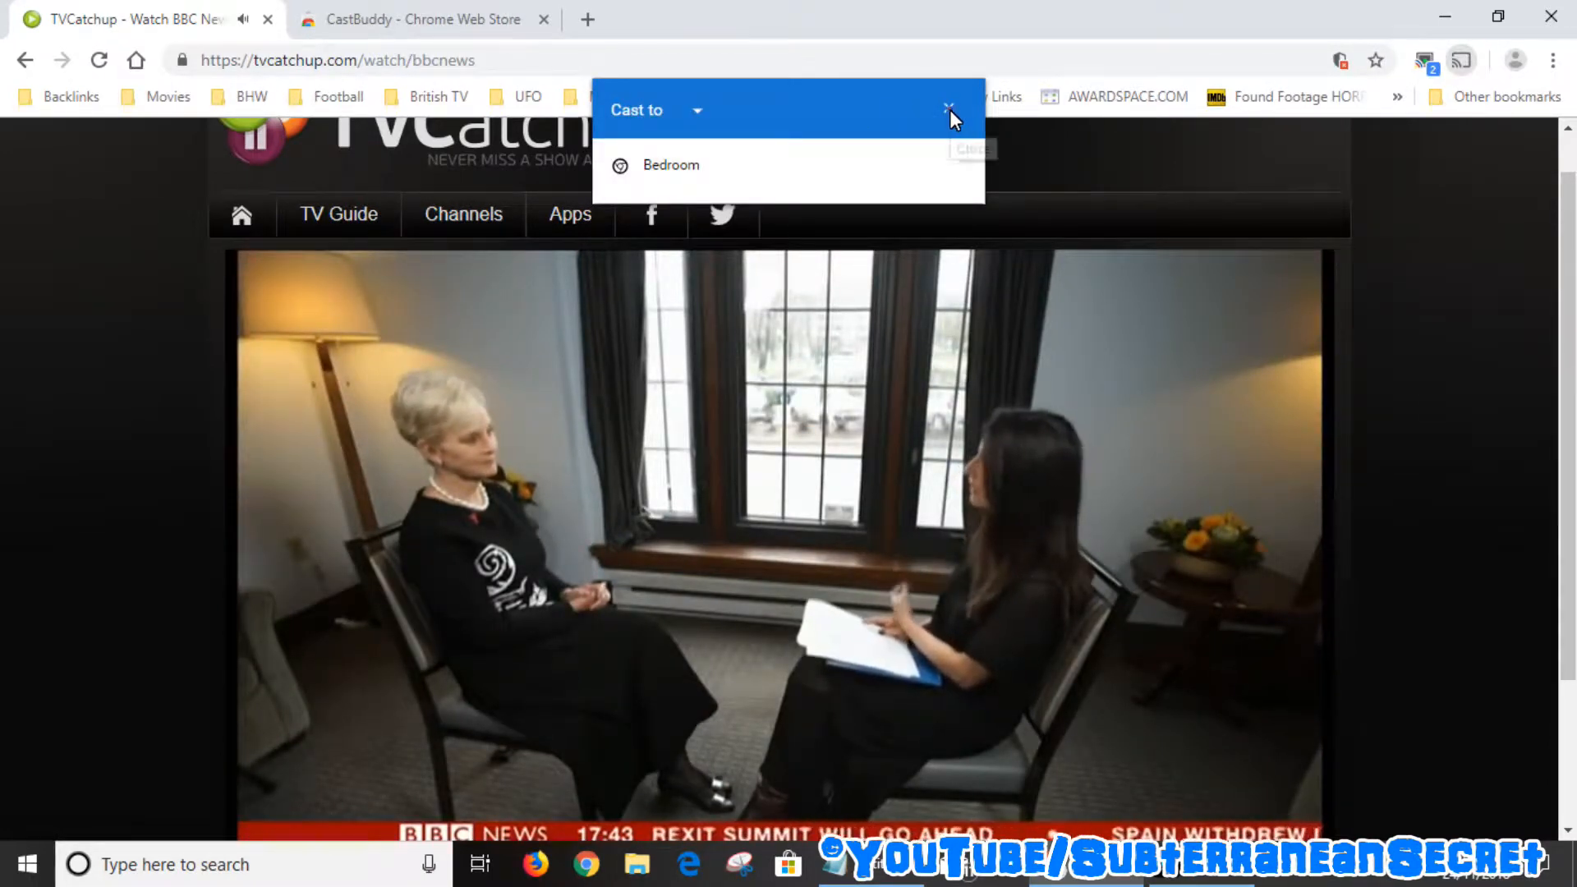
{"action": "left_click", "coordinate": [945, 110]}
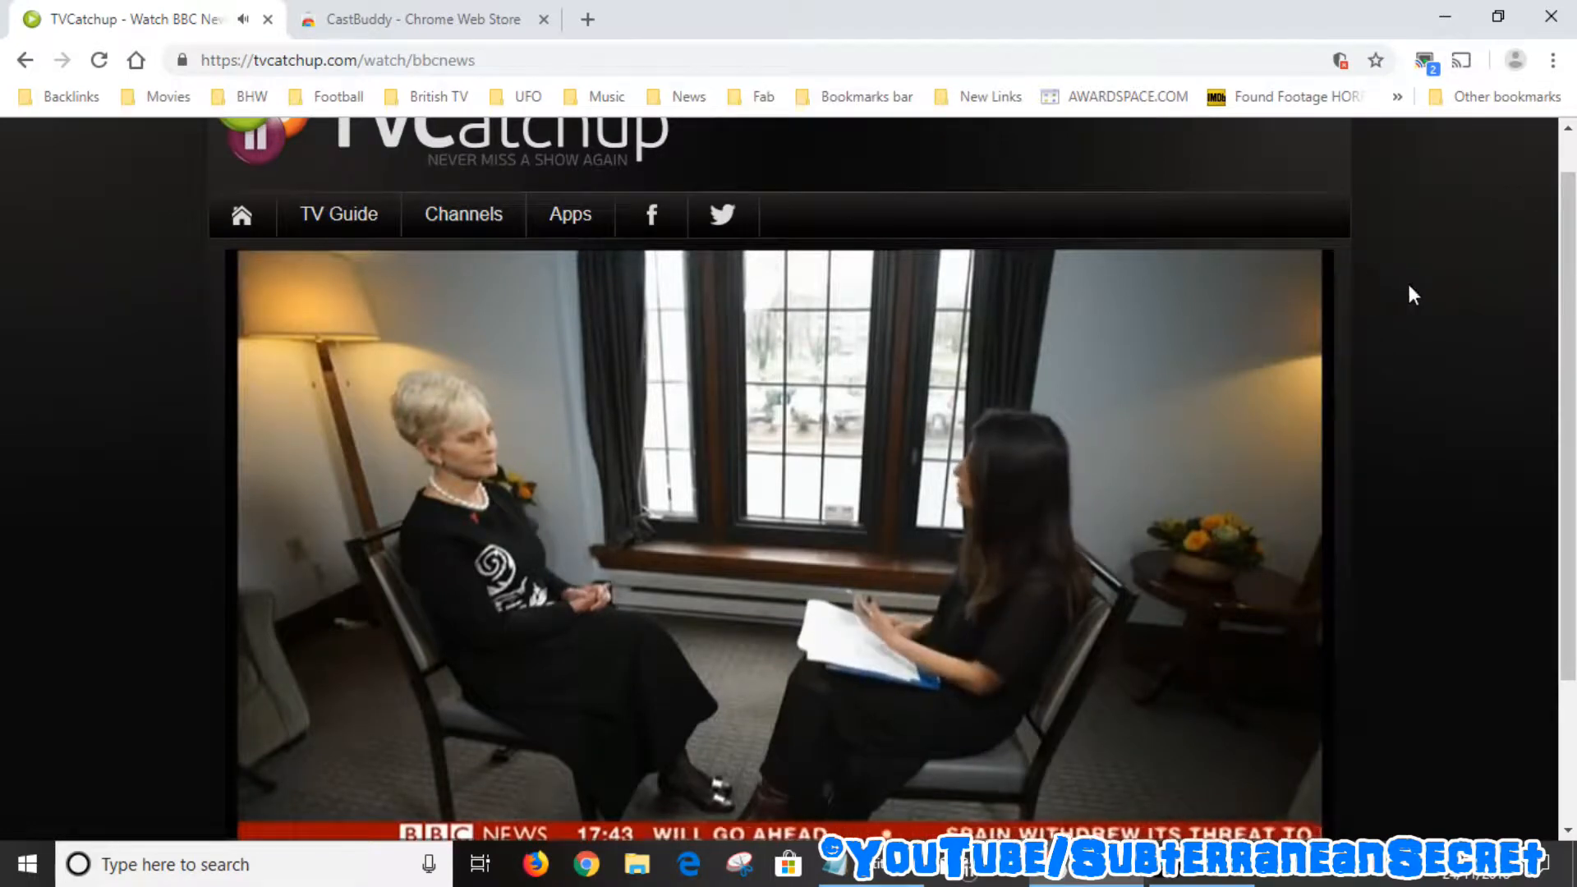
{"action": "mouse_move", "coordinate": [1555, 60]}
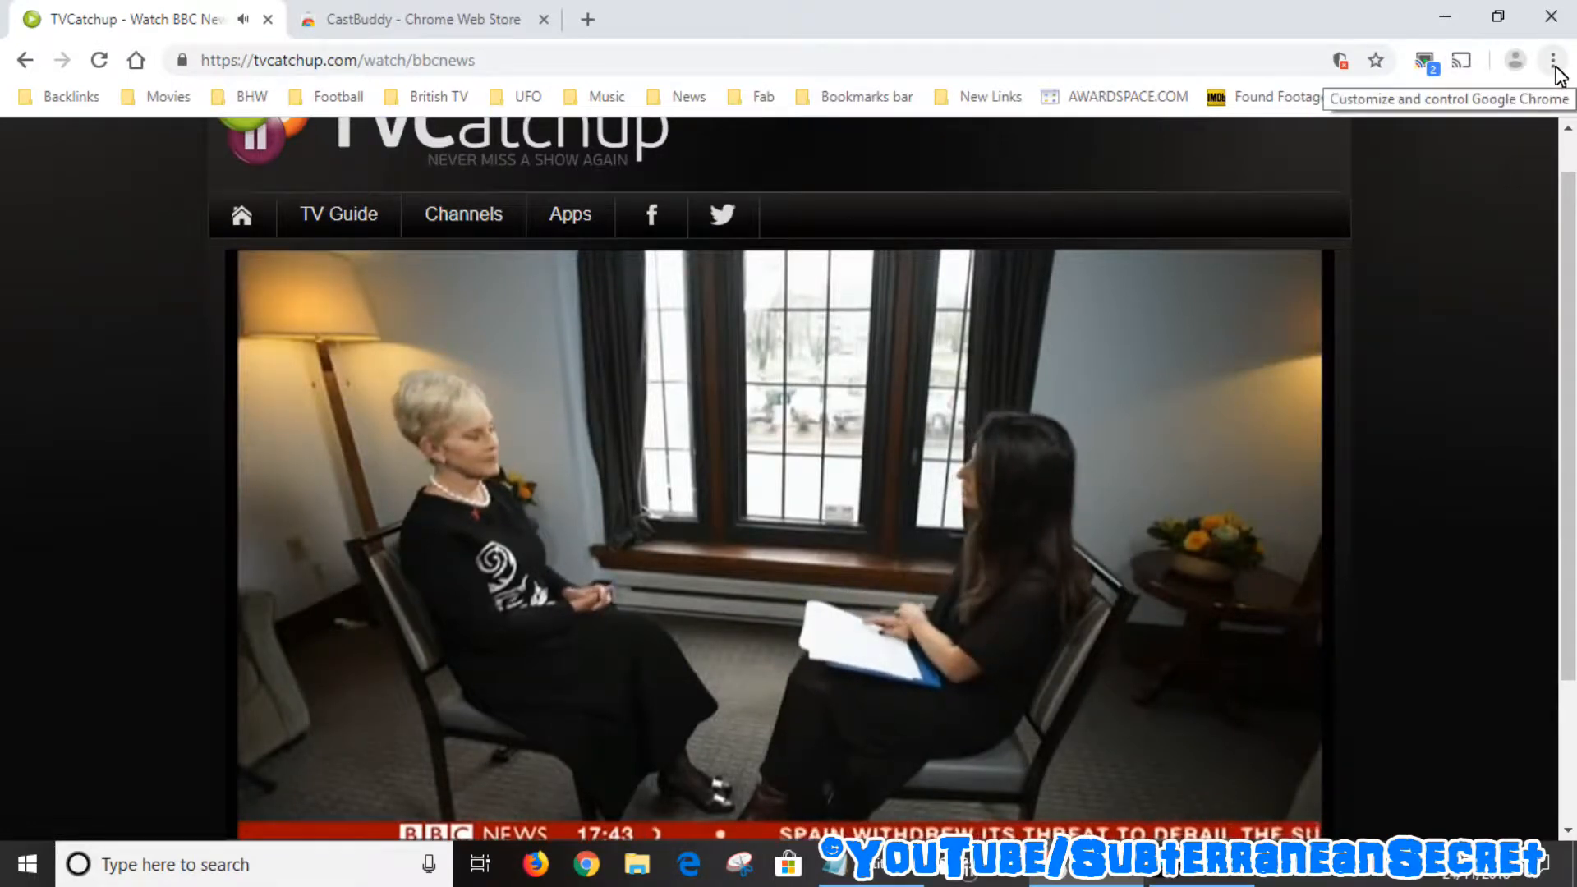
{"action": "left_click", "coordinate": [1551, 59]}
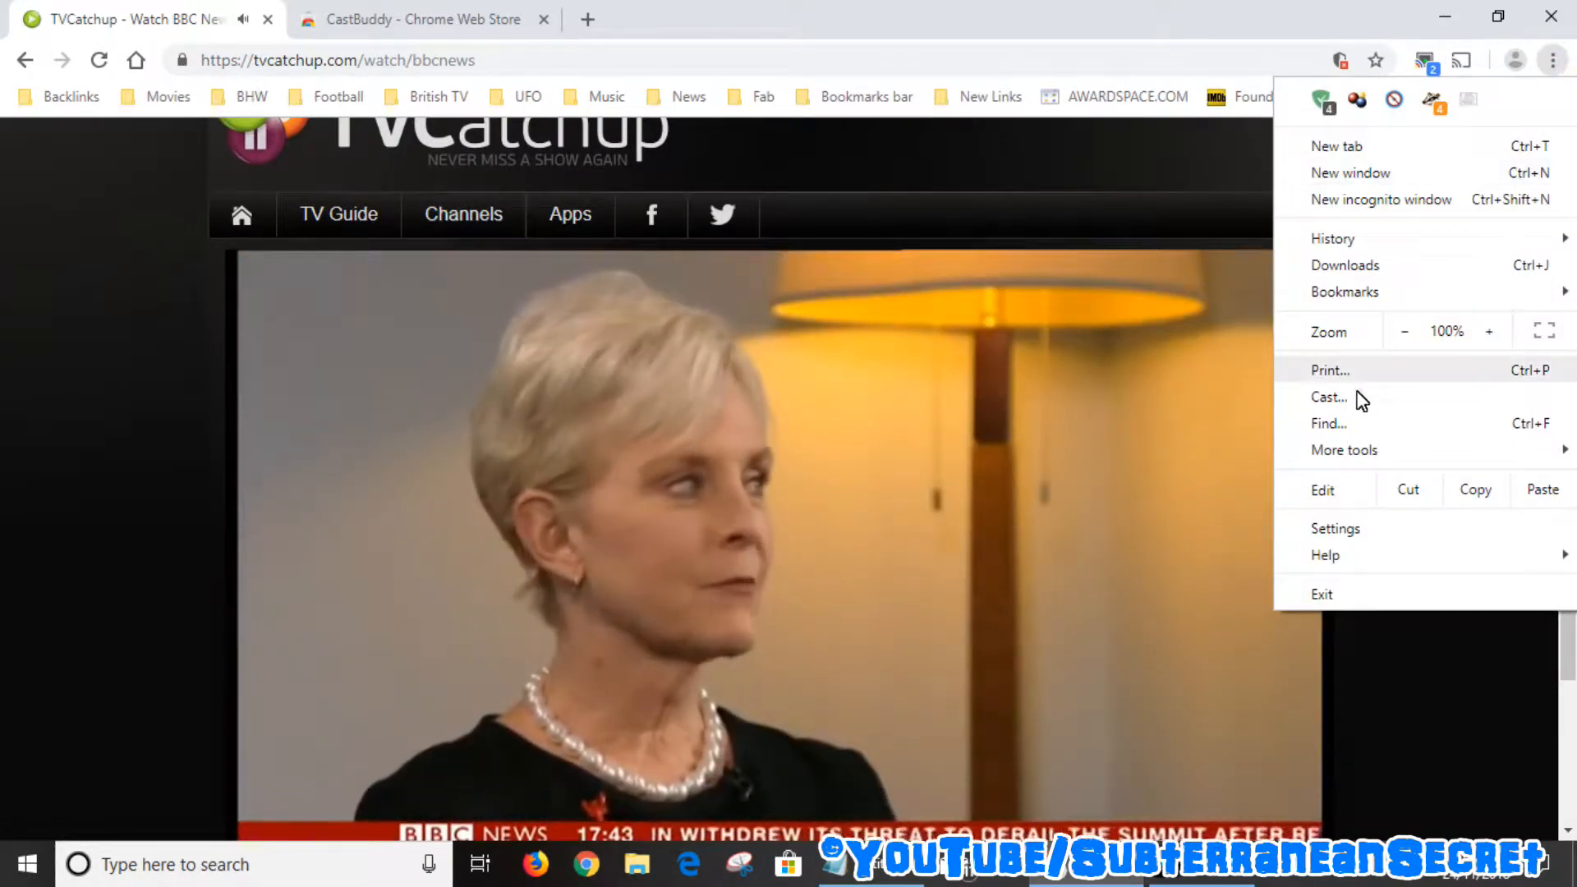
{"action": "left_click", "coordinate": [1071, 463]}
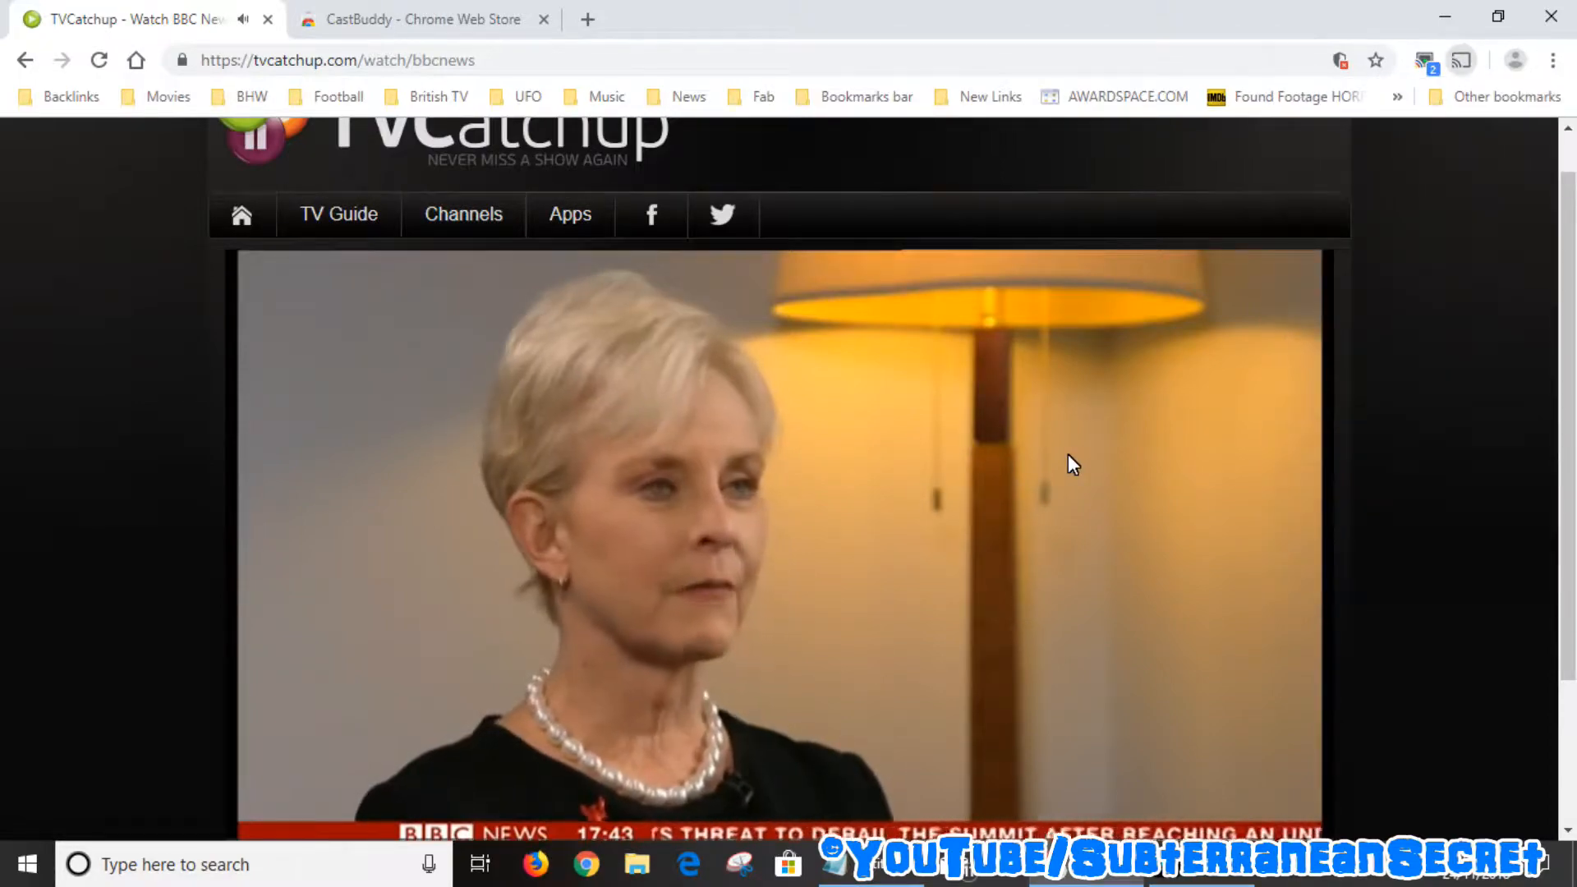
{"action": "left_click", "coordinate": [1459, 59]}
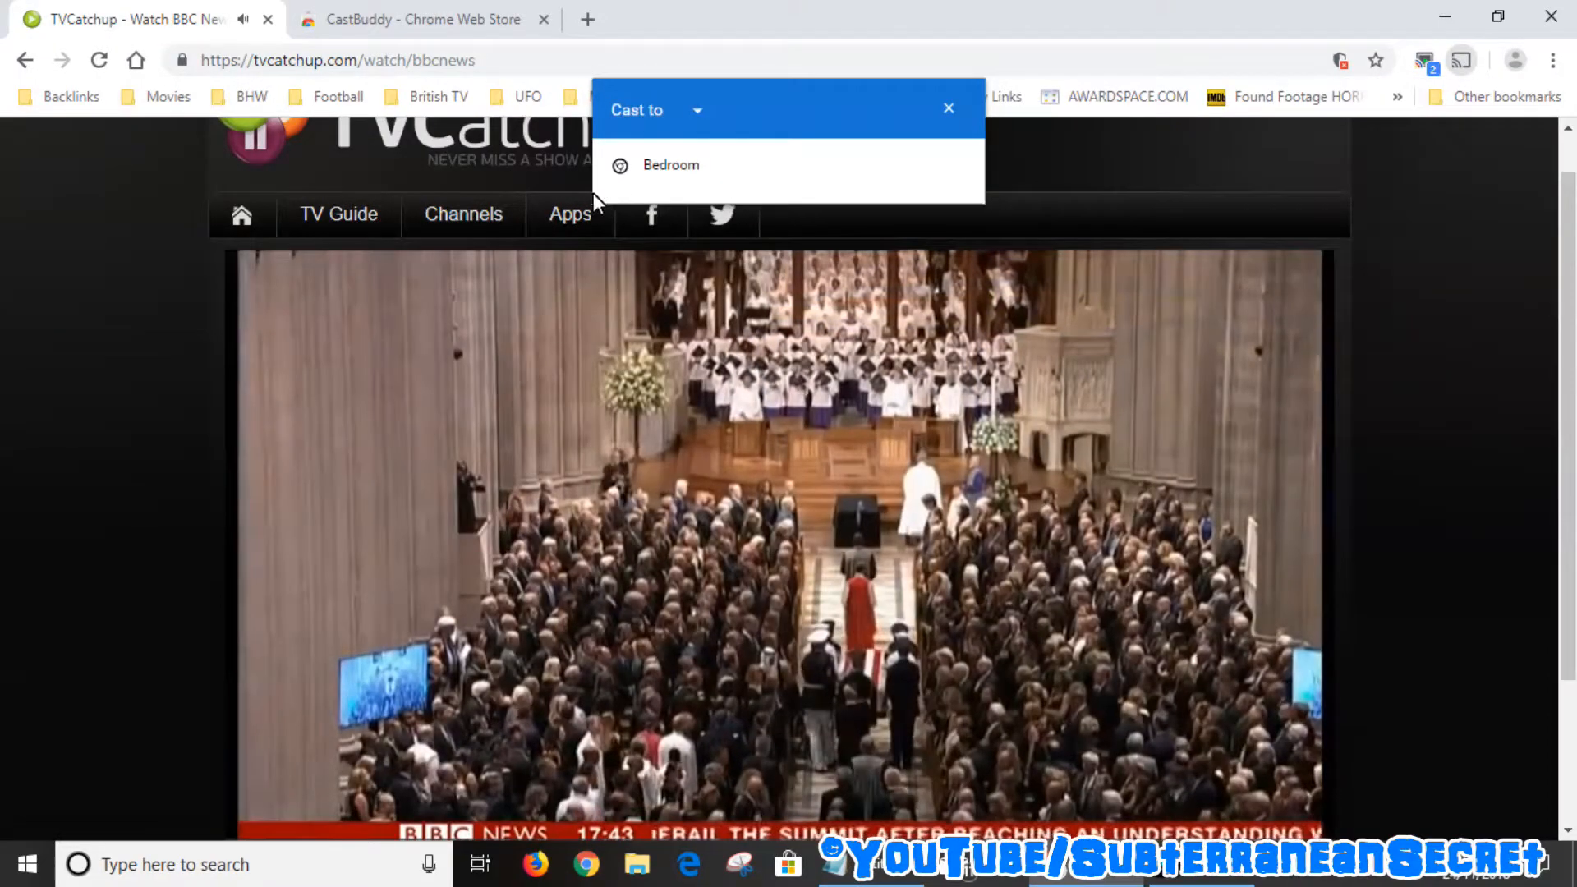
{"action": "left_click", "coordinate": [670, 165]}
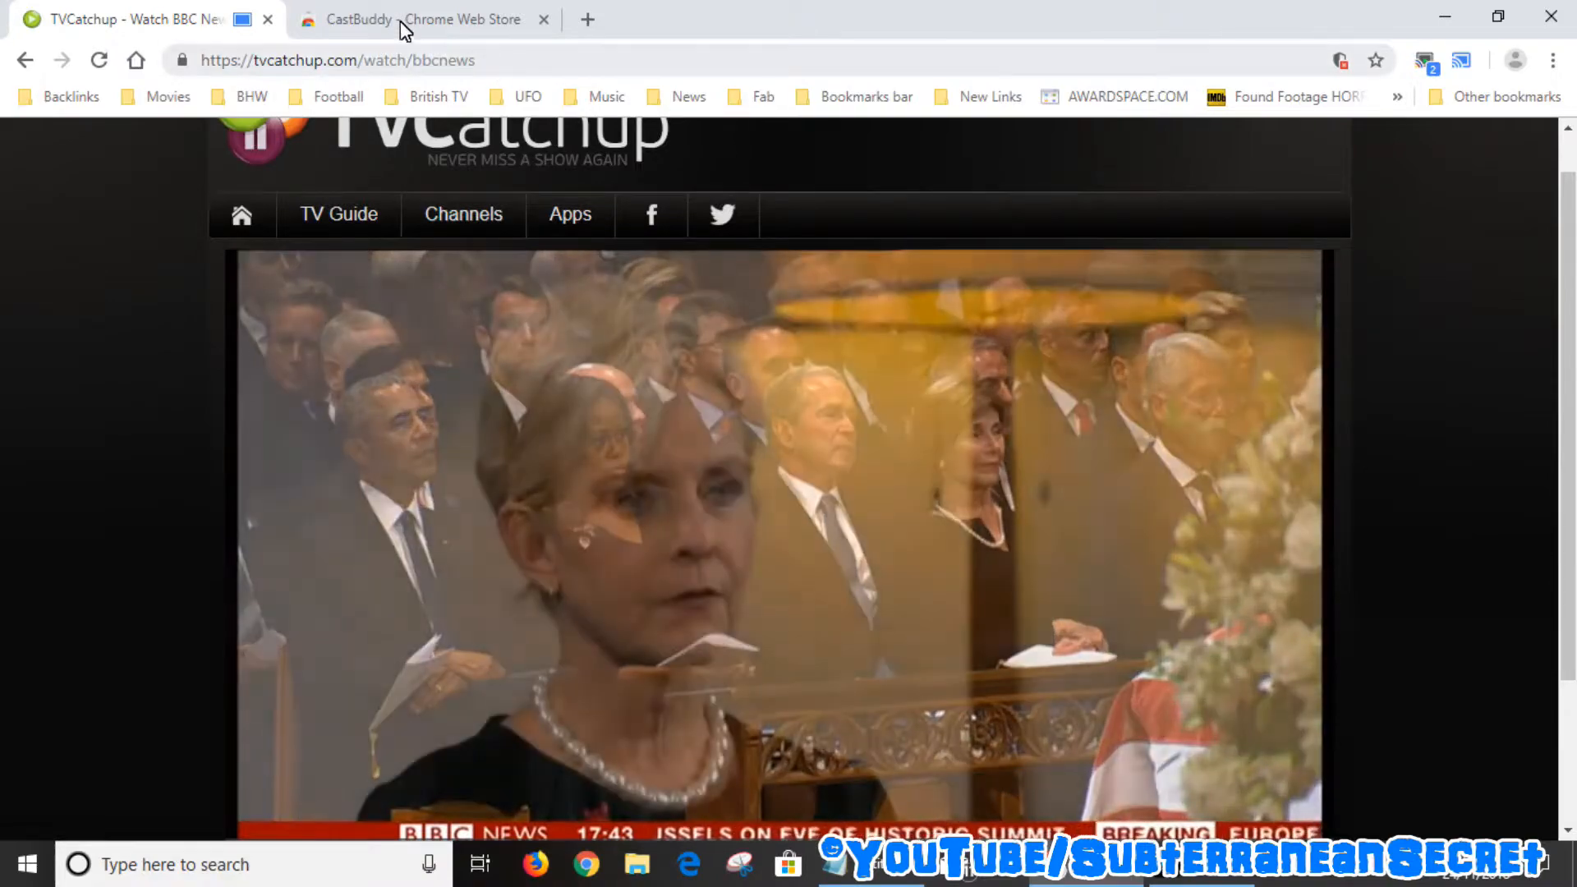
{"action": "left_click", "coordinate": [422, 19]}
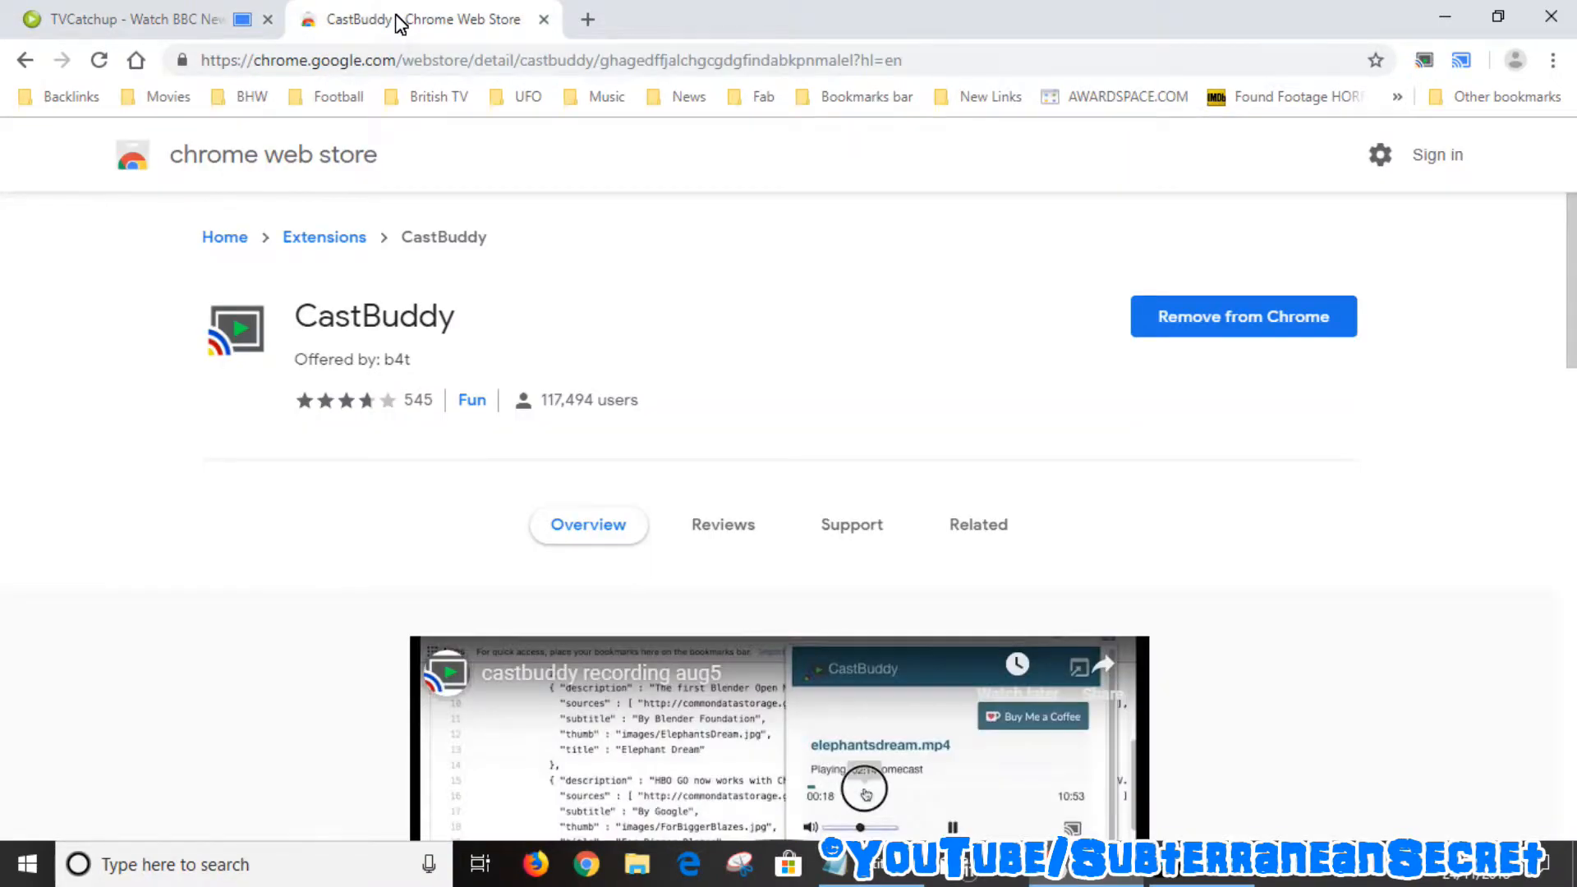
{"action": "mouse_move", "coordinate": [571, 285]}
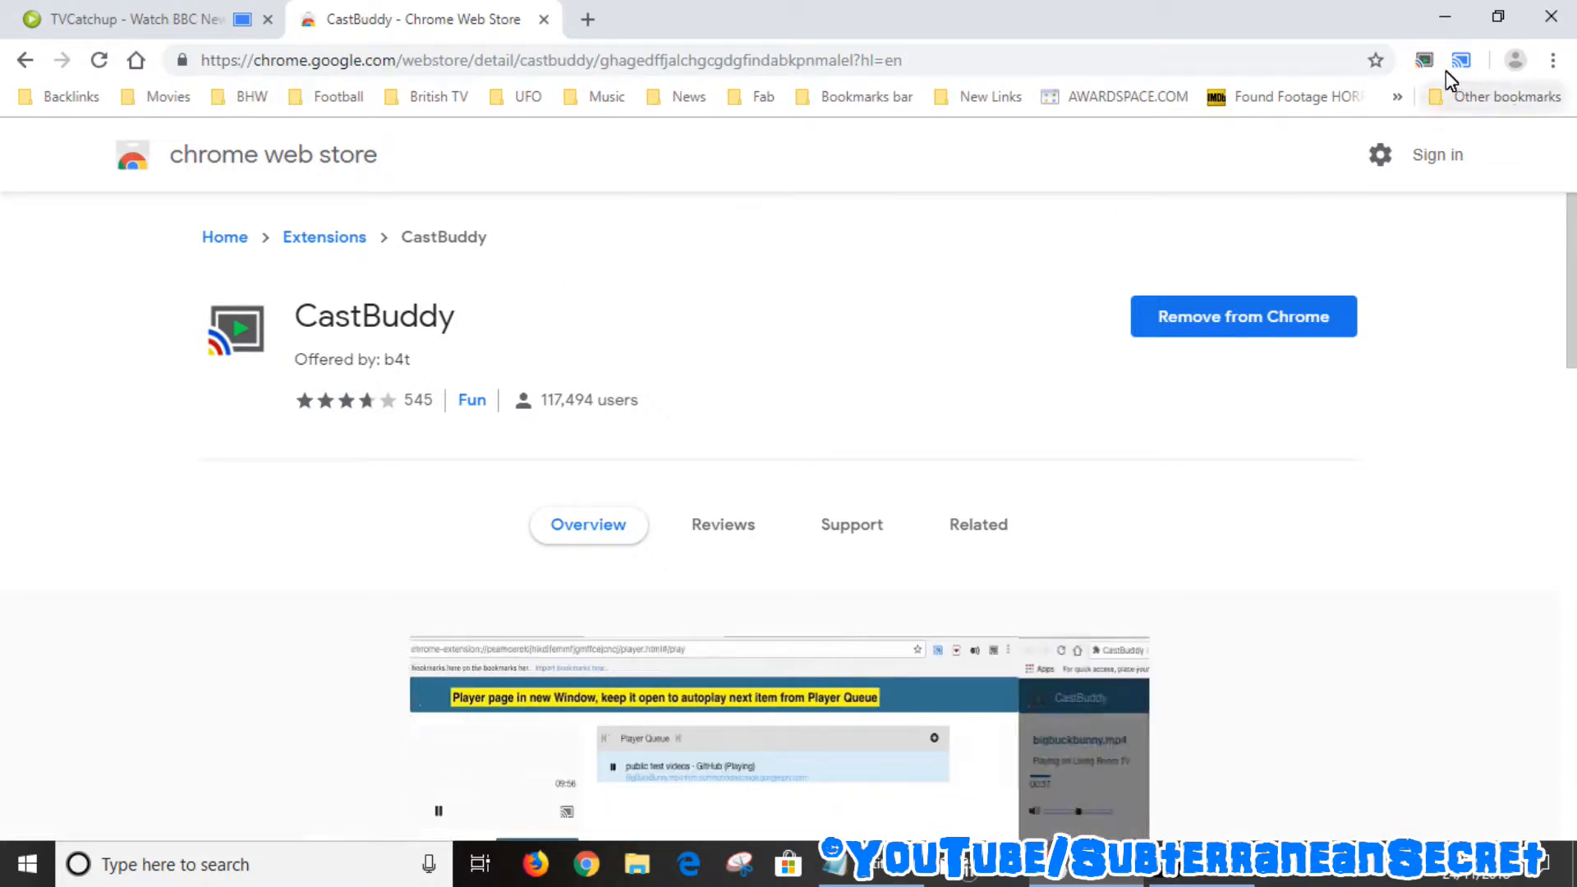
{"action": "mouse_move", "coordinate": [1421, 60]}
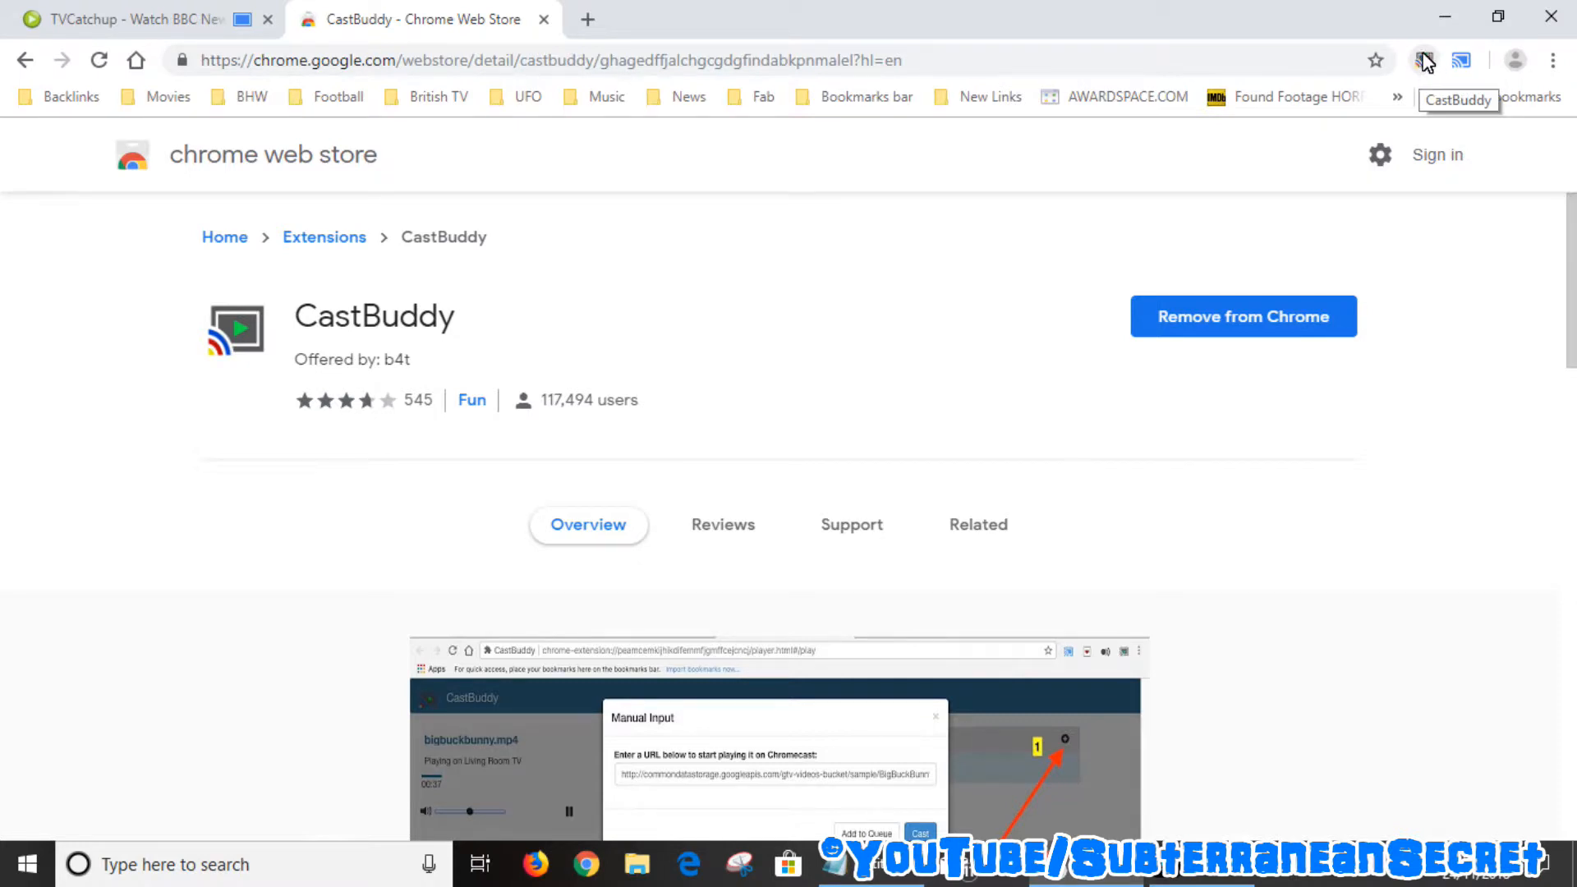
{"action": "left_click", "coordinate": [130, 18]}
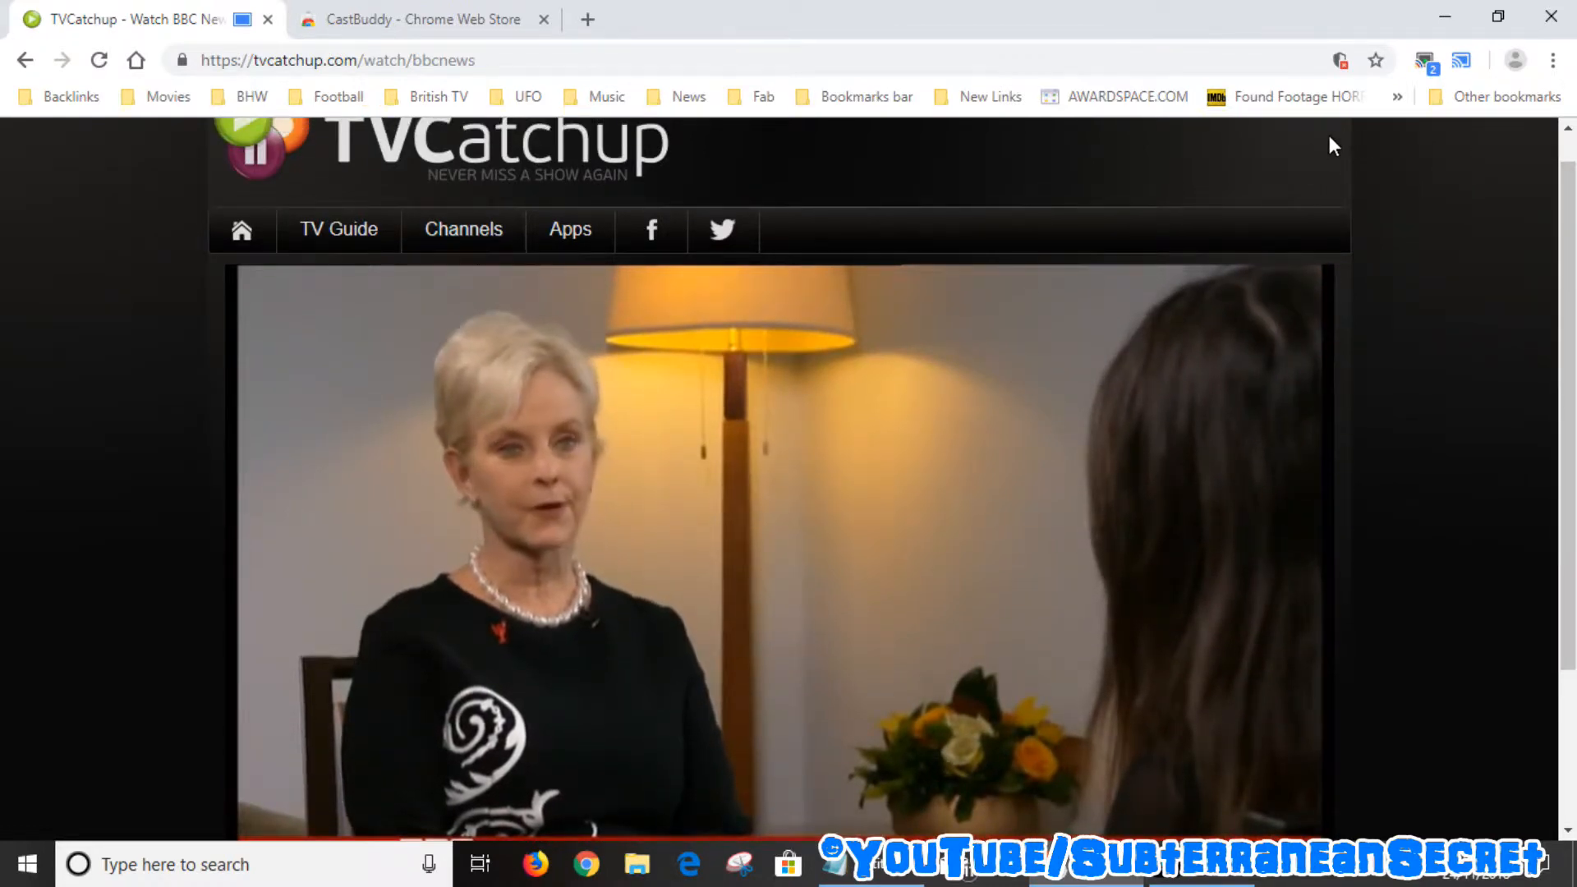
{"action": "mouse_move", "coordinate": [1423, 60]}
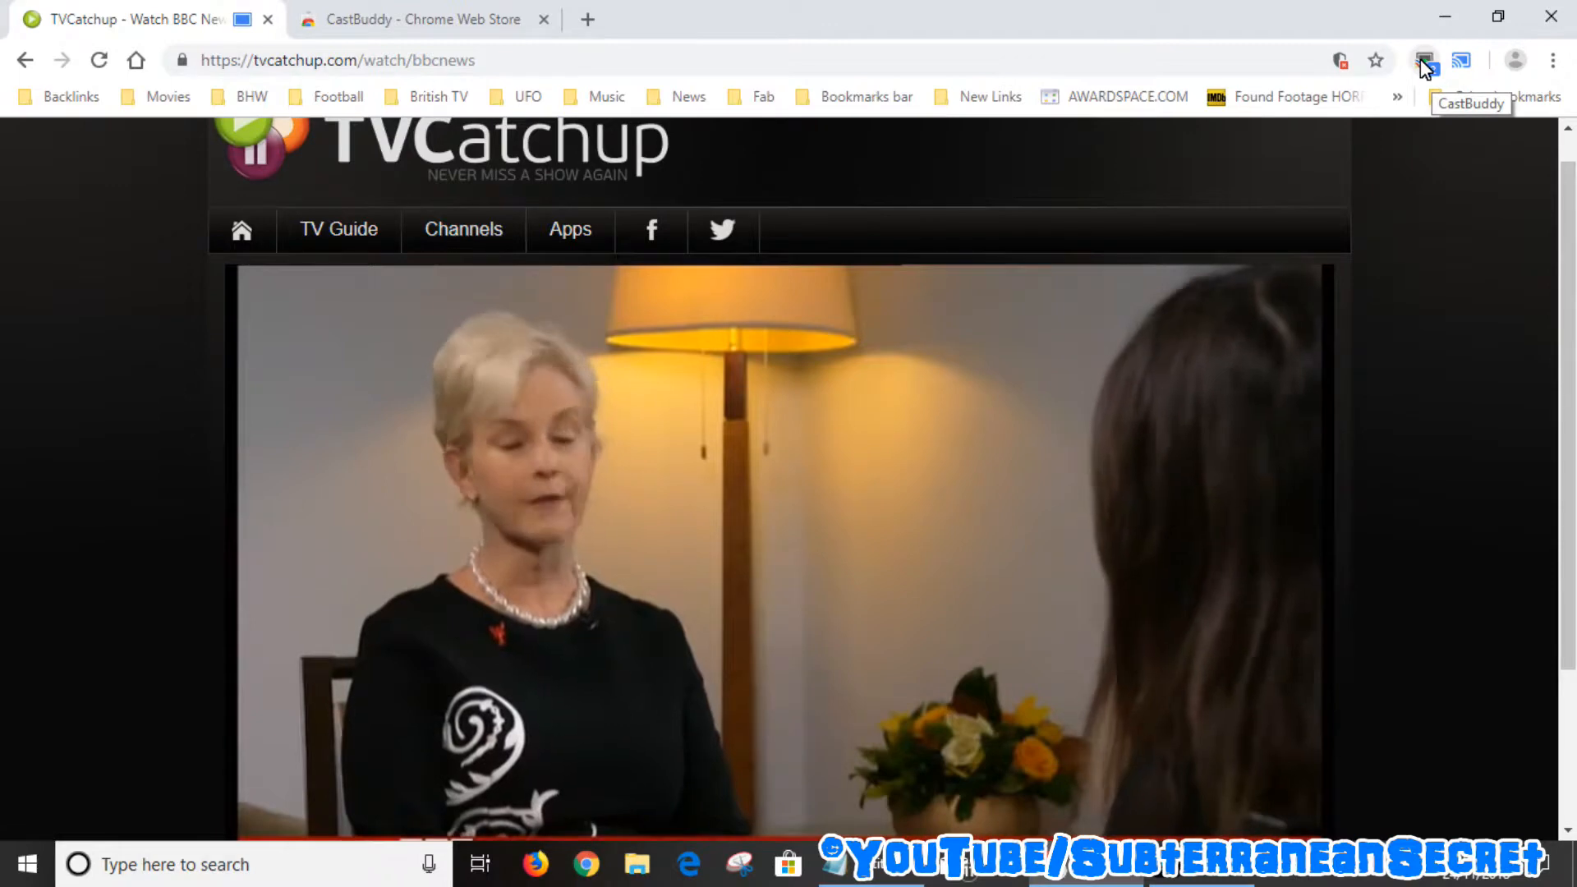
Show CastBuddy's popup listing the two videos discovered on the BBC News page
{"action": "left_click", "coordinate": [1422, 60]}
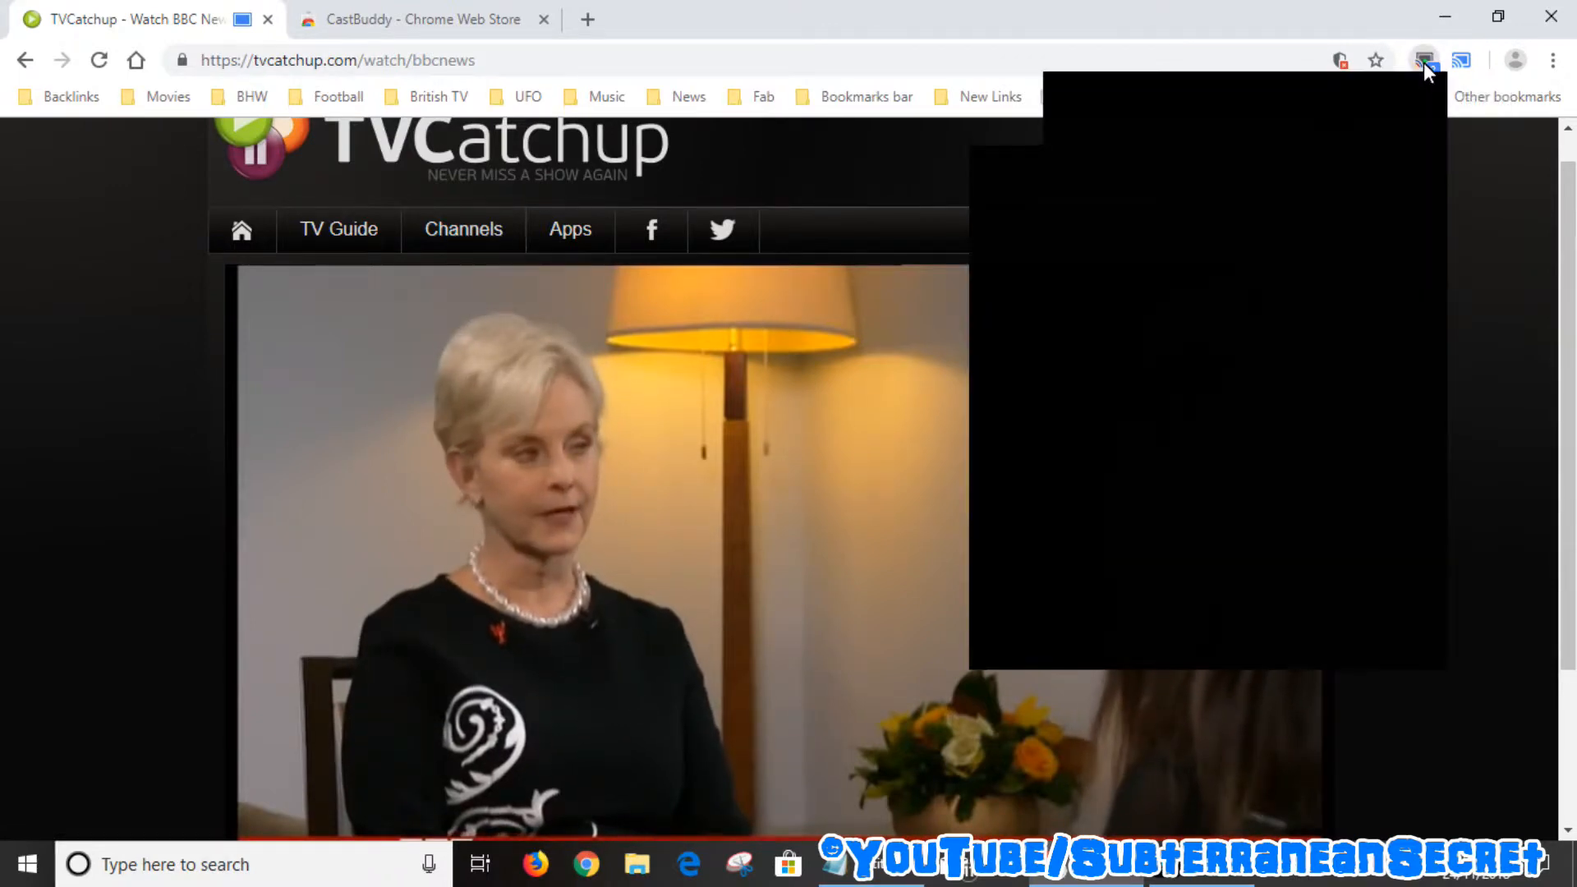
{"action": "left_click", "coordinate": [1421, 59]}
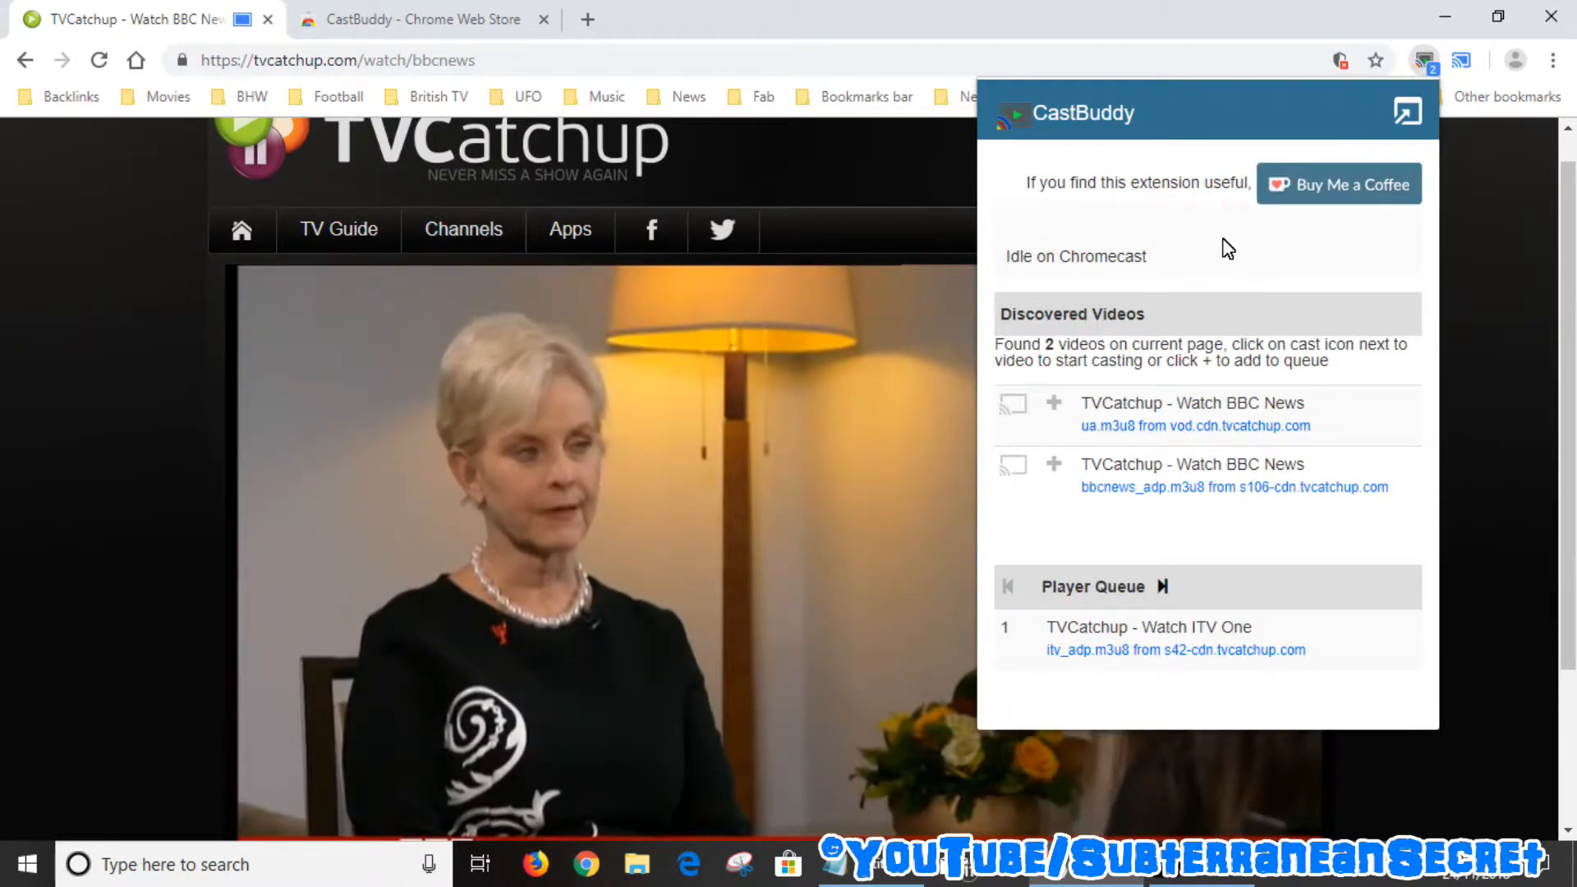
{"action": "mouse_move", "coordinate": [1094, 412]}
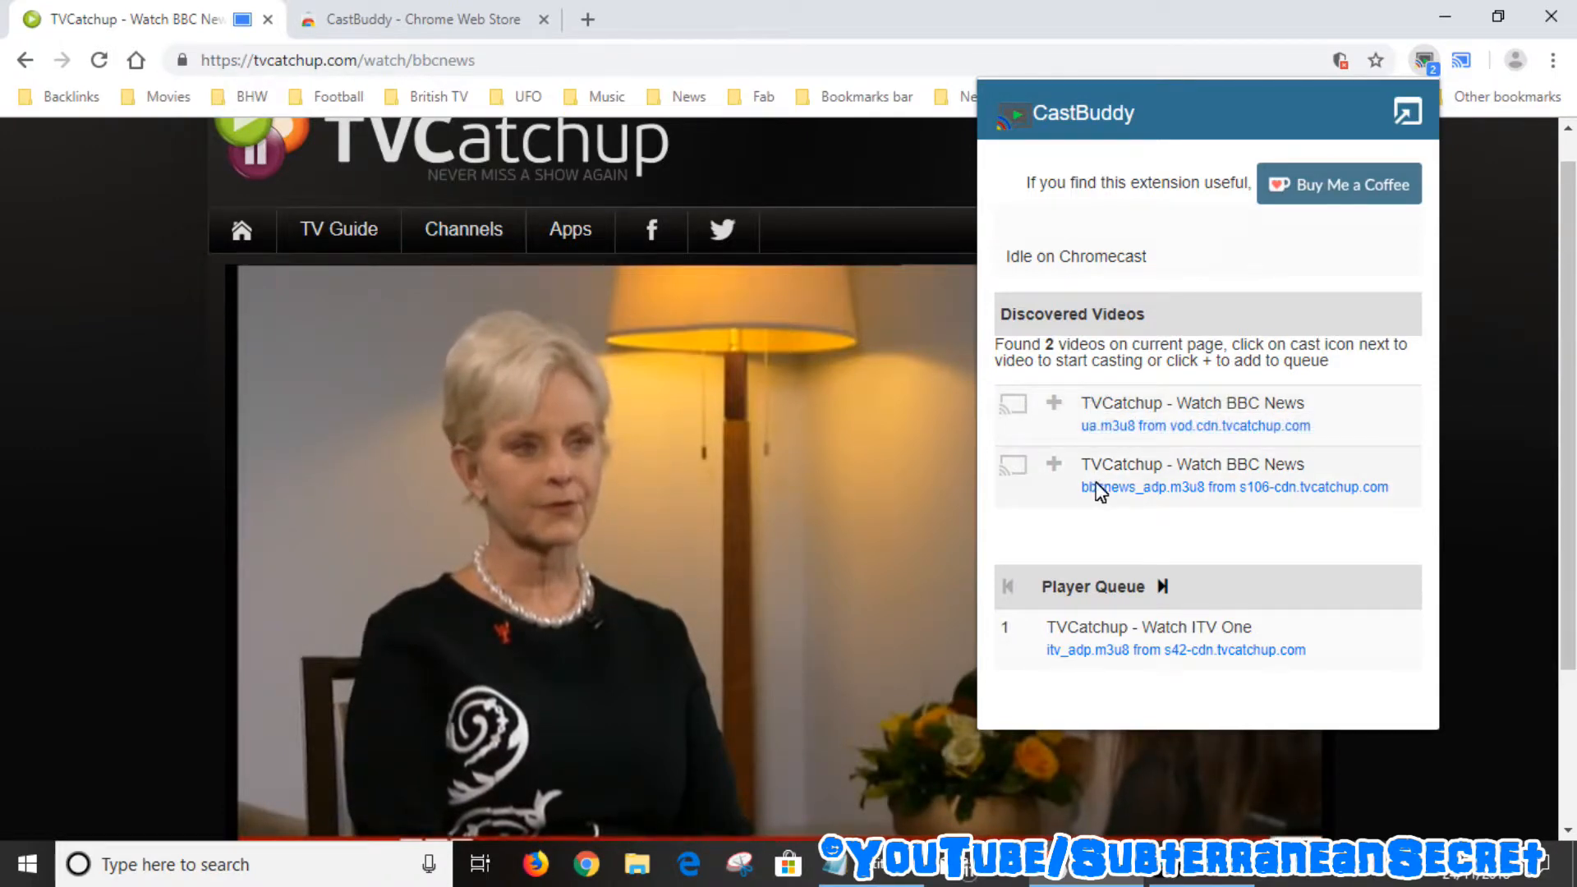
{"action": "mouse_move", "coordinate": [1166, 487]}
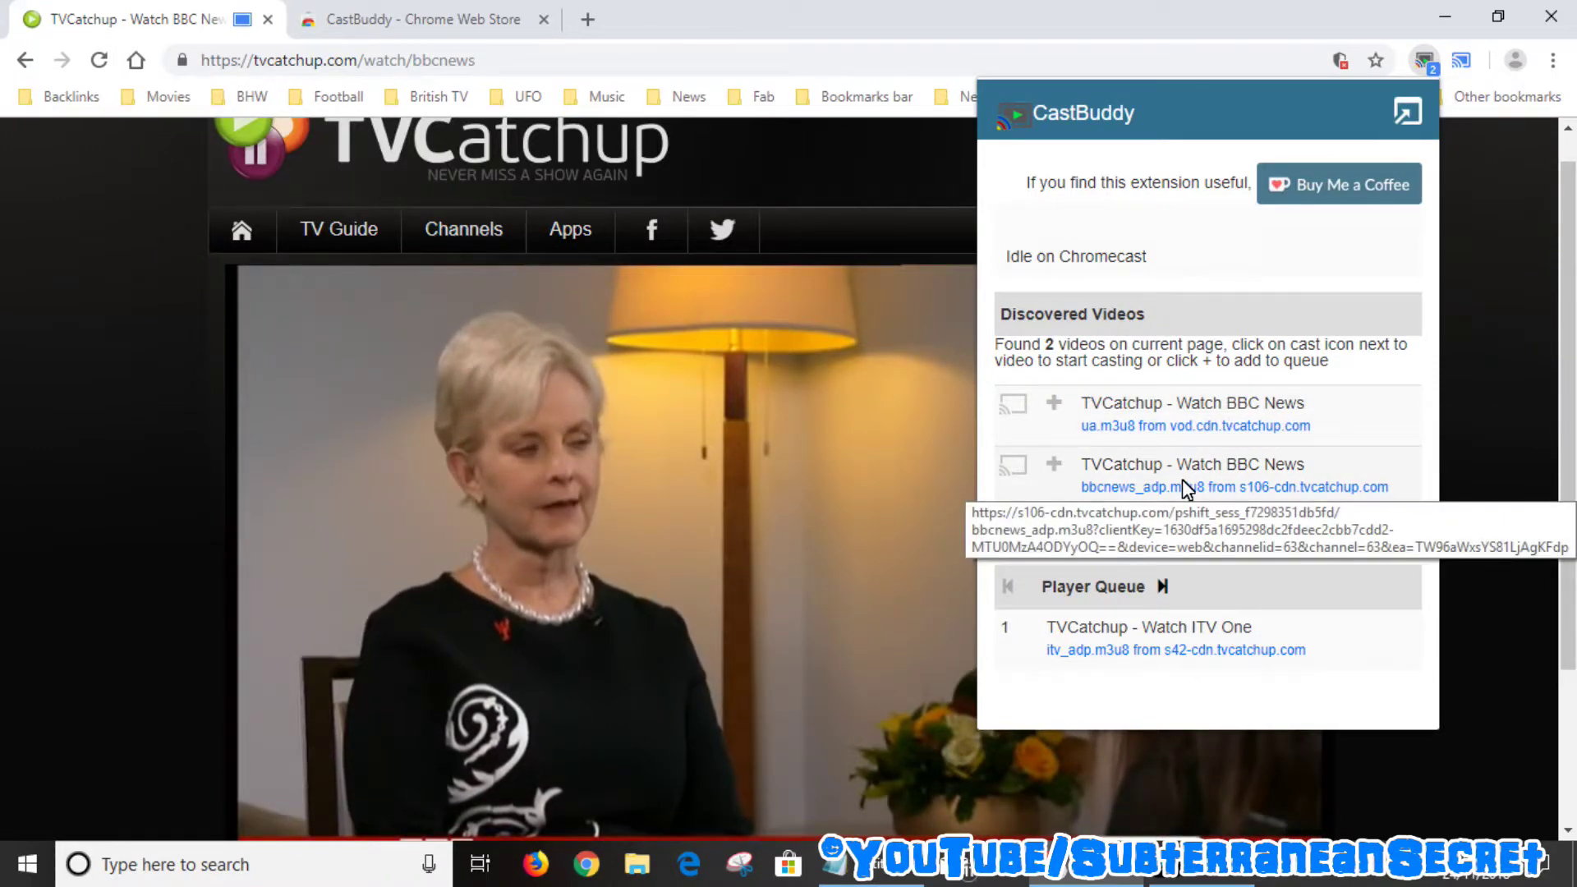
{"action": "mouse_move", "coordinate": [1013, 471]}
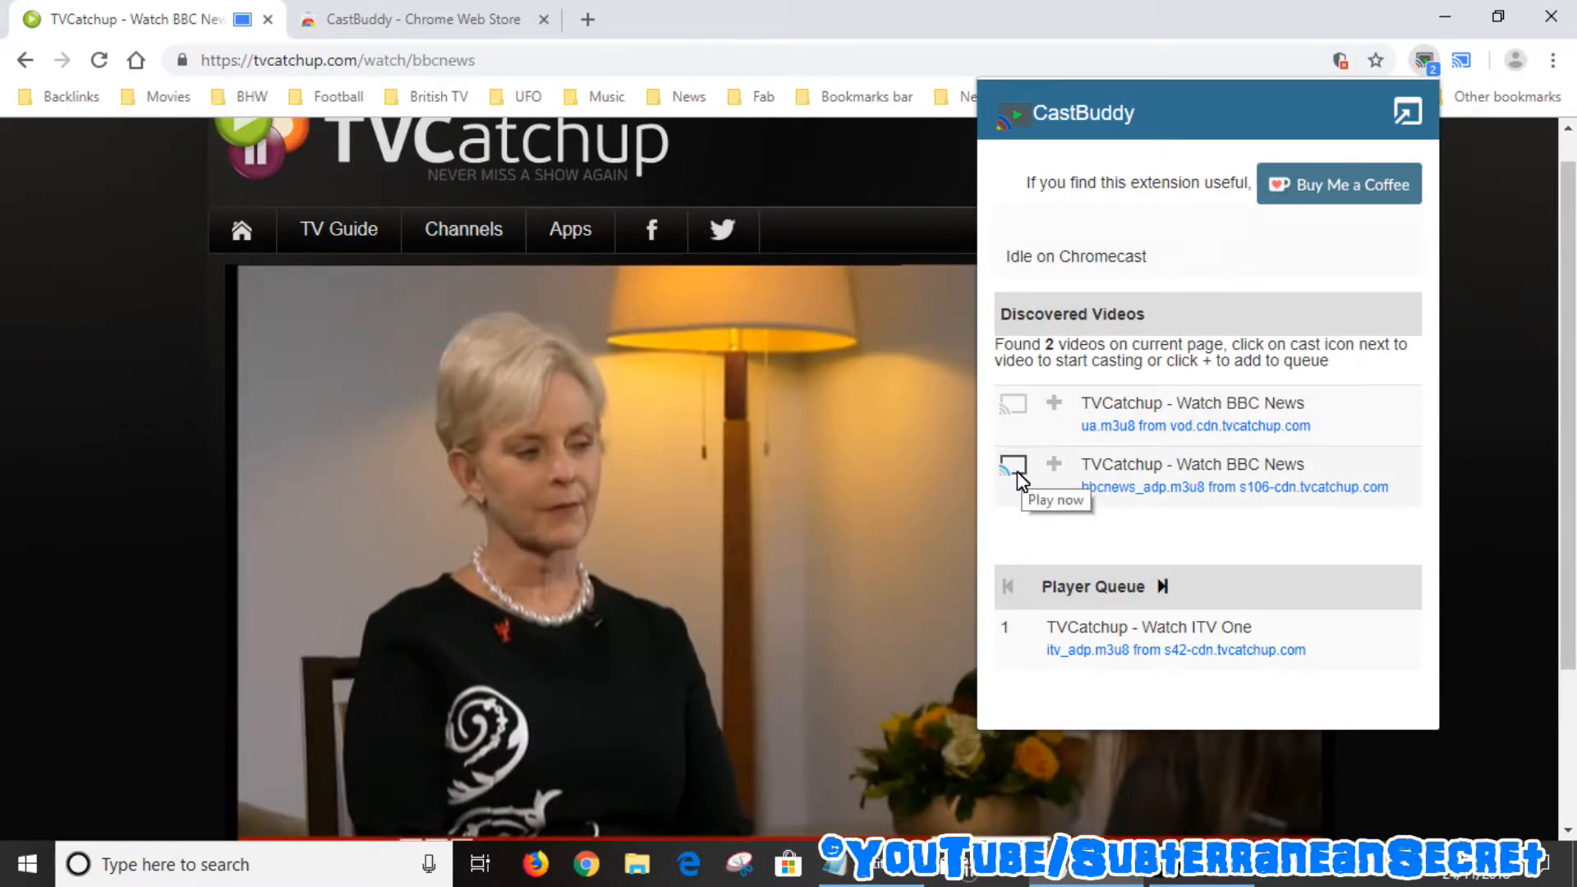
Send the bbcnews_adp.m3u8 stream from CastBuddy to the Bedroom Chromecast
{"action": "left_click", "coordinate": [1012, 469]}
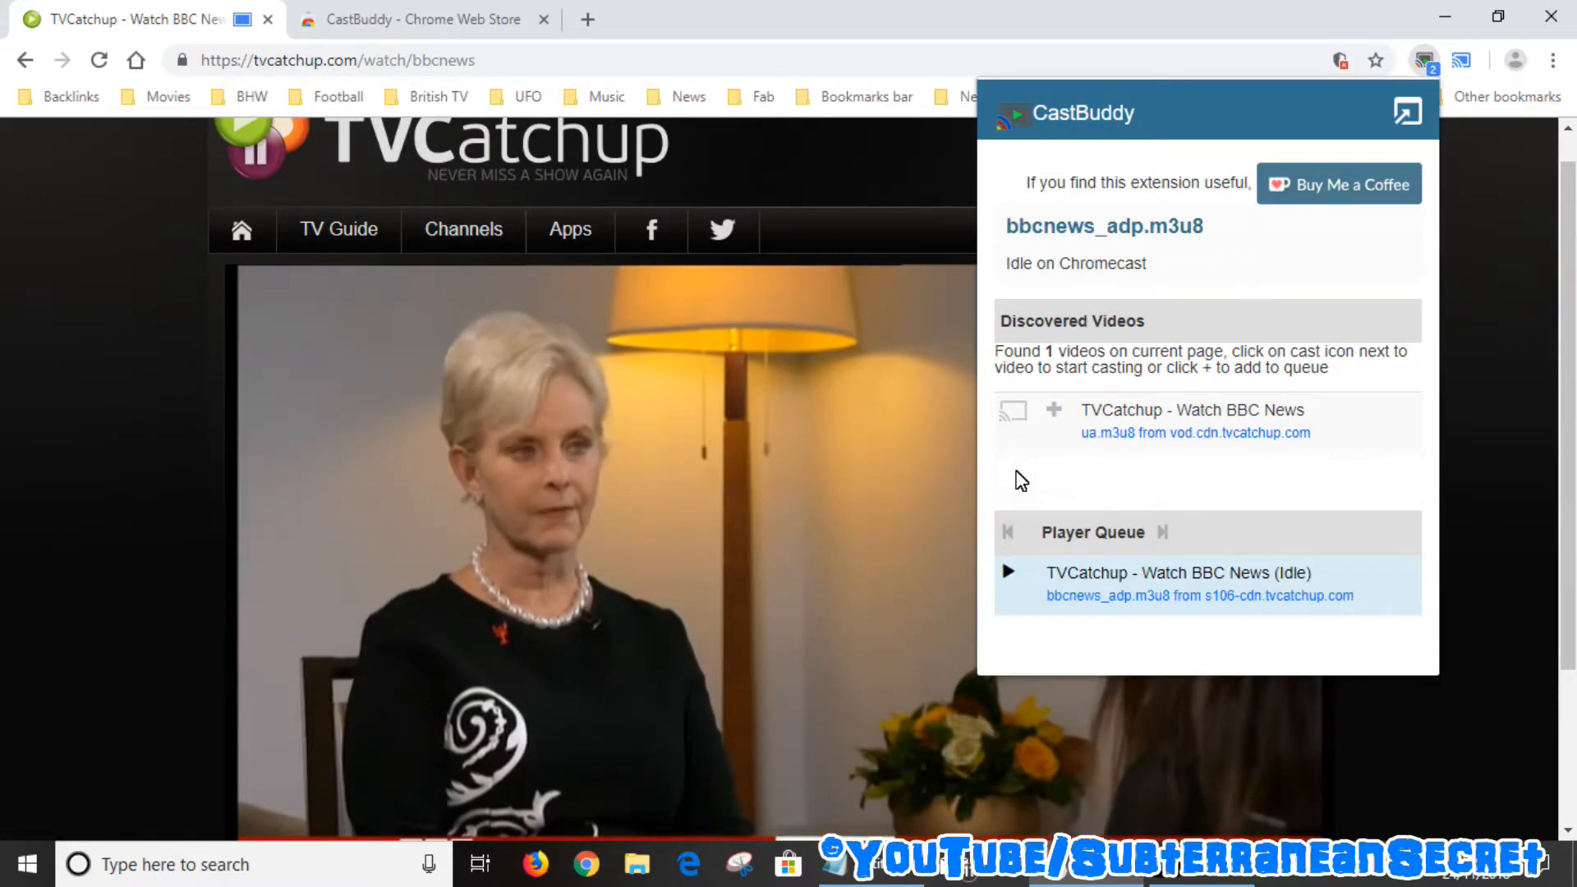
{"action": "left_click", "coordinate": [1012, 418]}
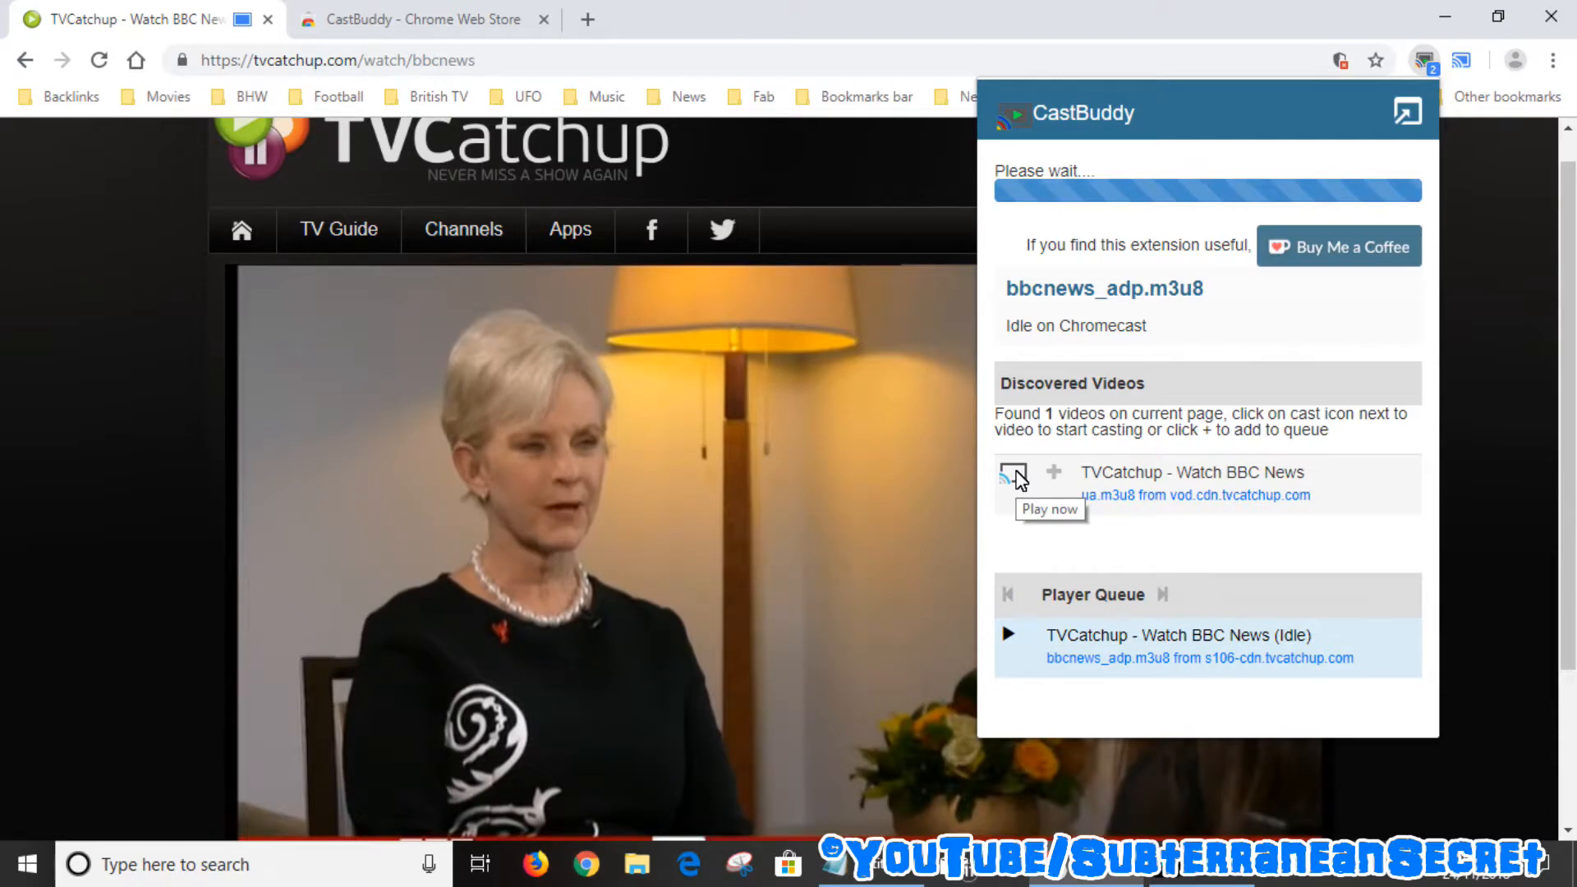
{"action": "left_click", "coordinate": [1012, 476]}
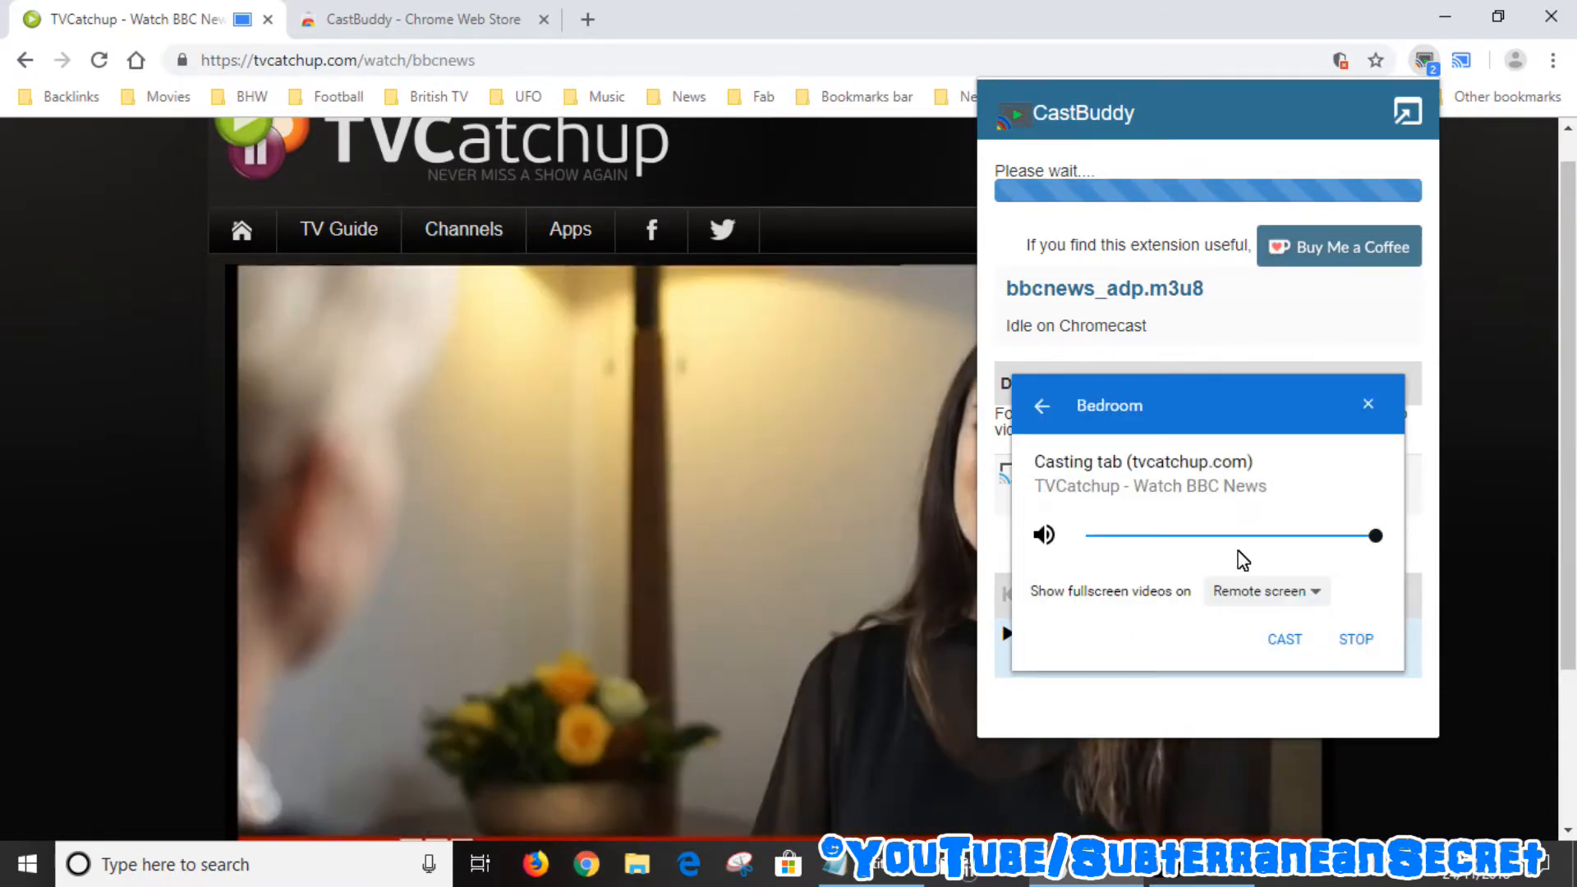
Stop the whole-tab cast to Bedroom so only the CastBuddy stream plays
{"action": "left_click", "coordinate": [1366, 403]}
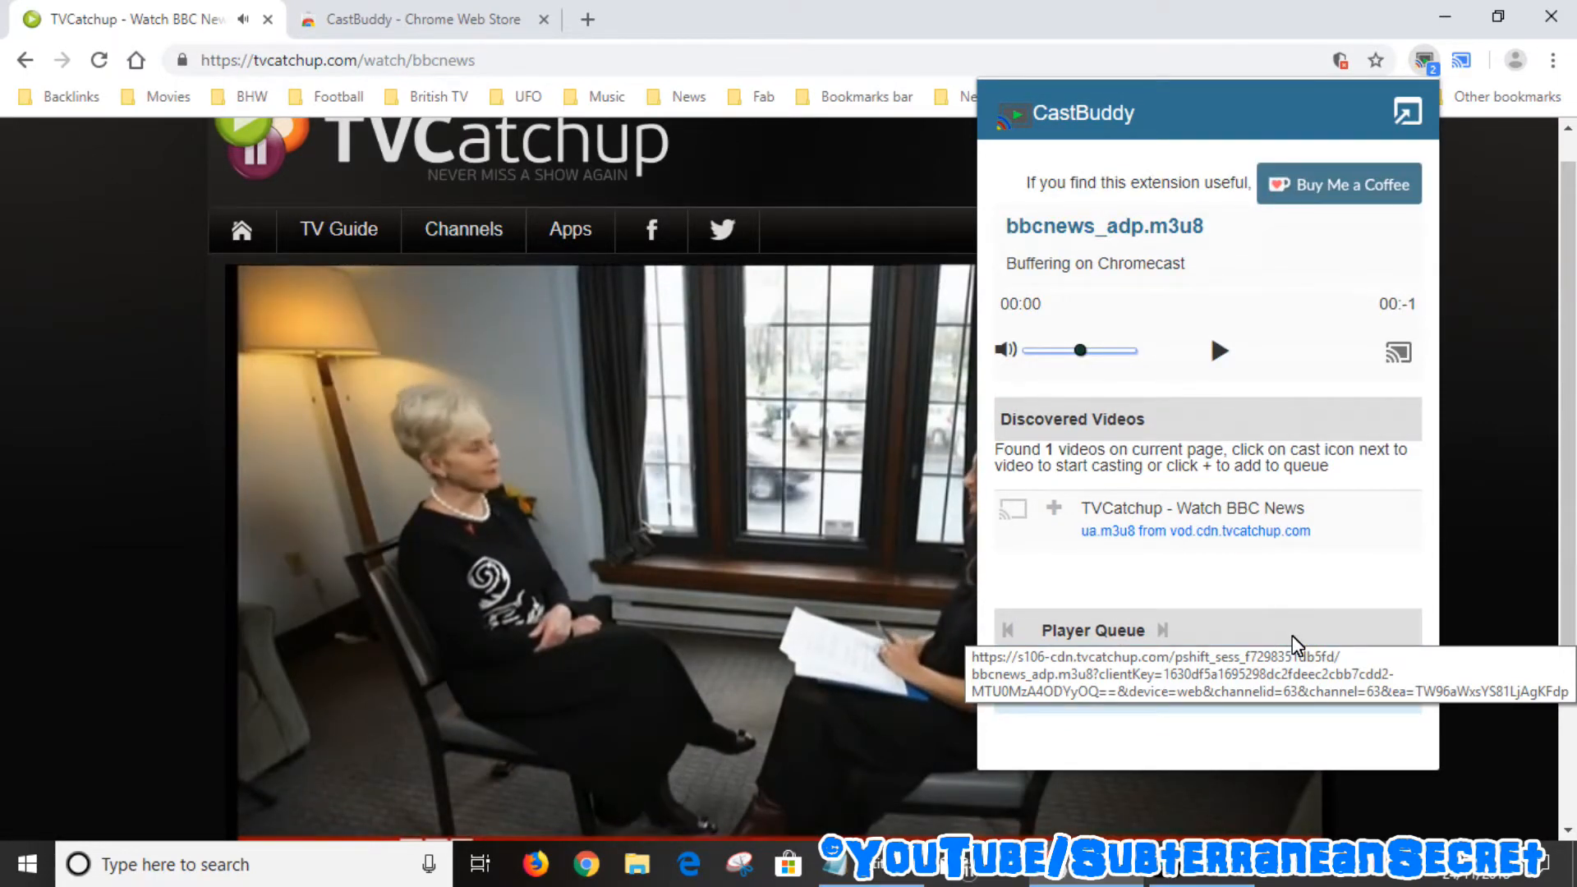
{"action": "left_click", "coordinate": [1219, 351]}
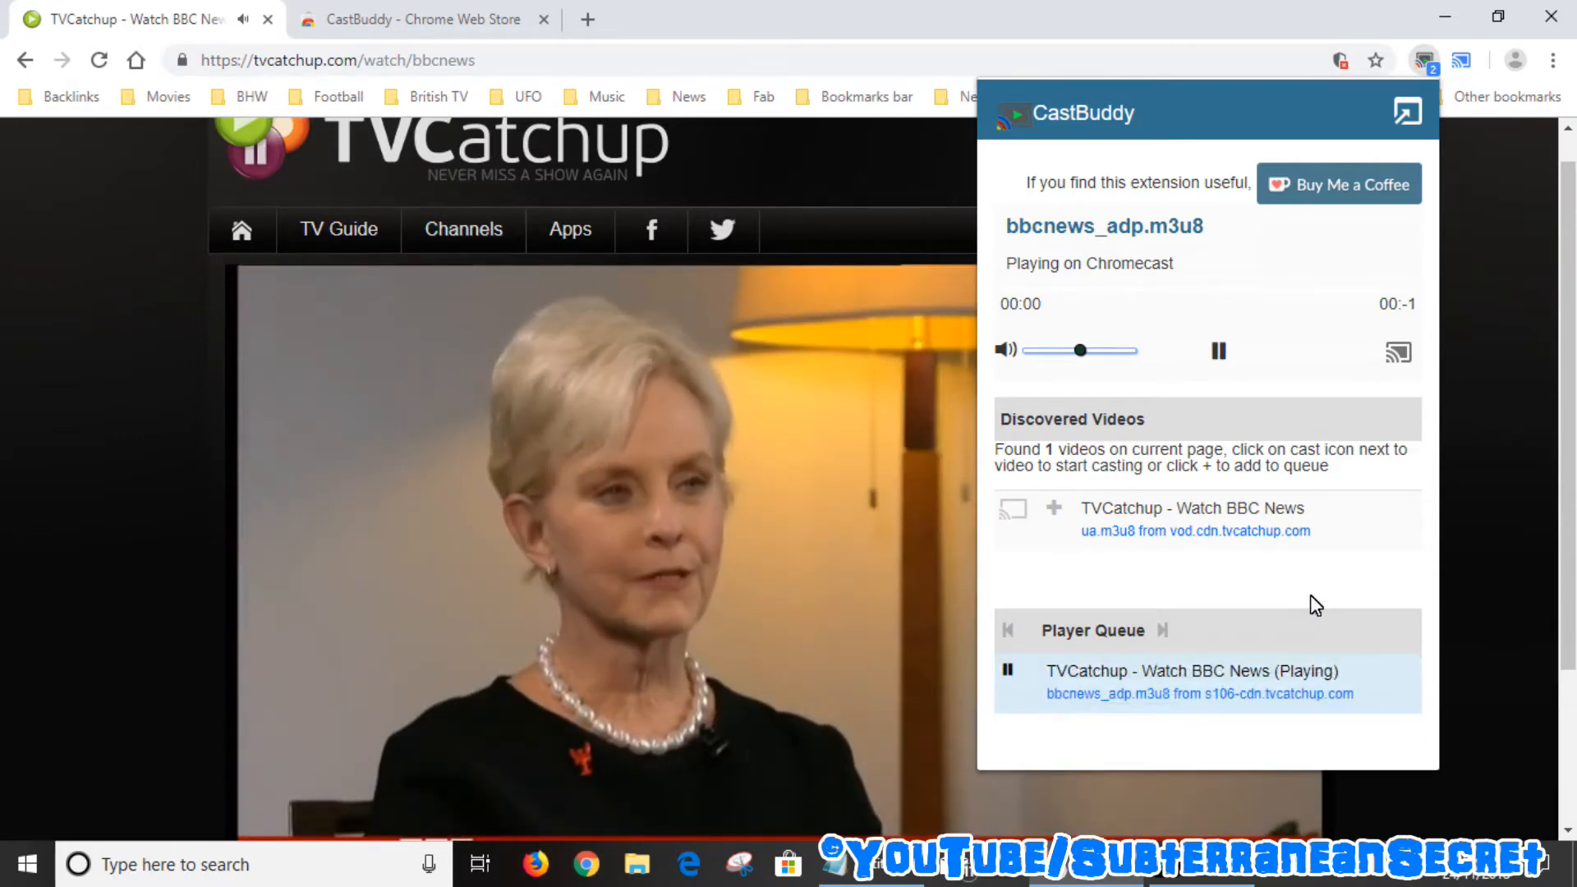
{"action": "mouse_move", "coordinate": [1316, 592]}
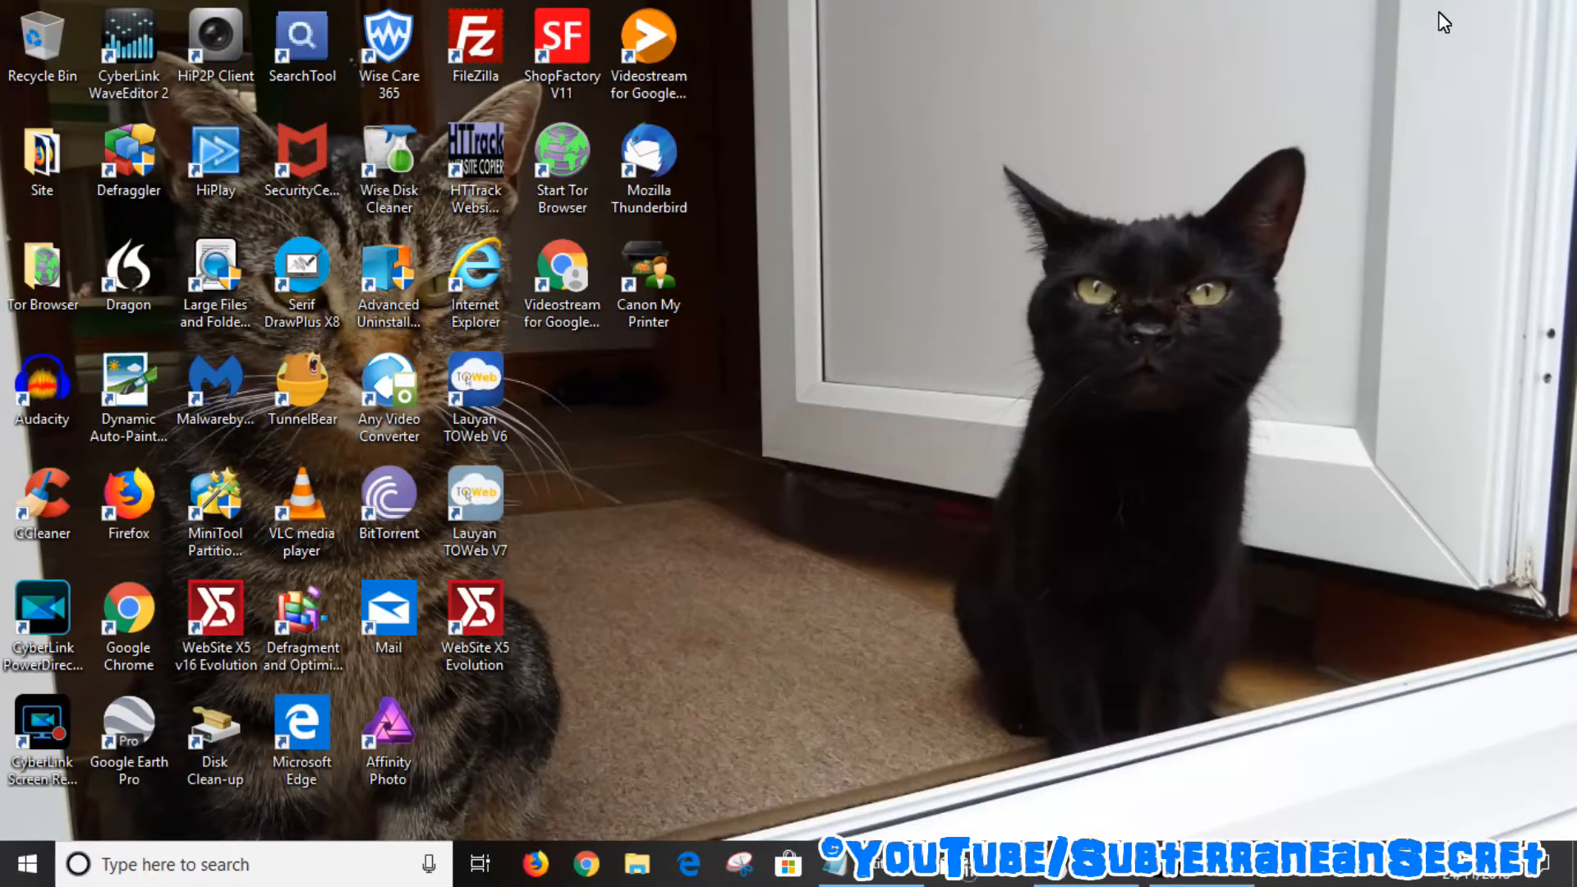
{"action": "mouse_move", "coordinate": [712, 433]}
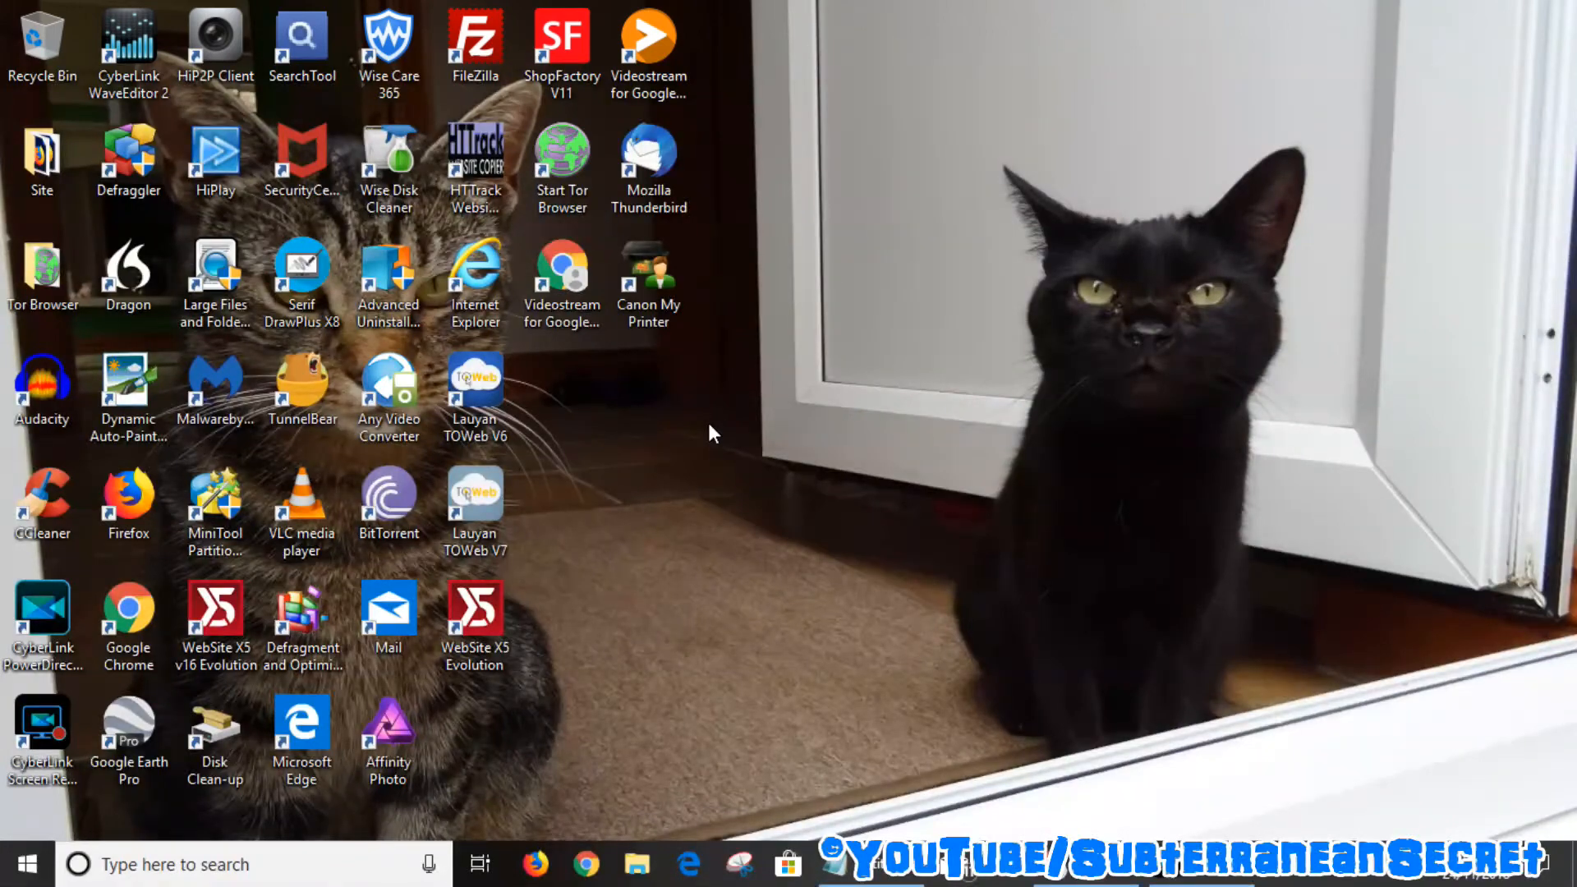
{"action": "mouse_move", "coordinate": [852, 540]}
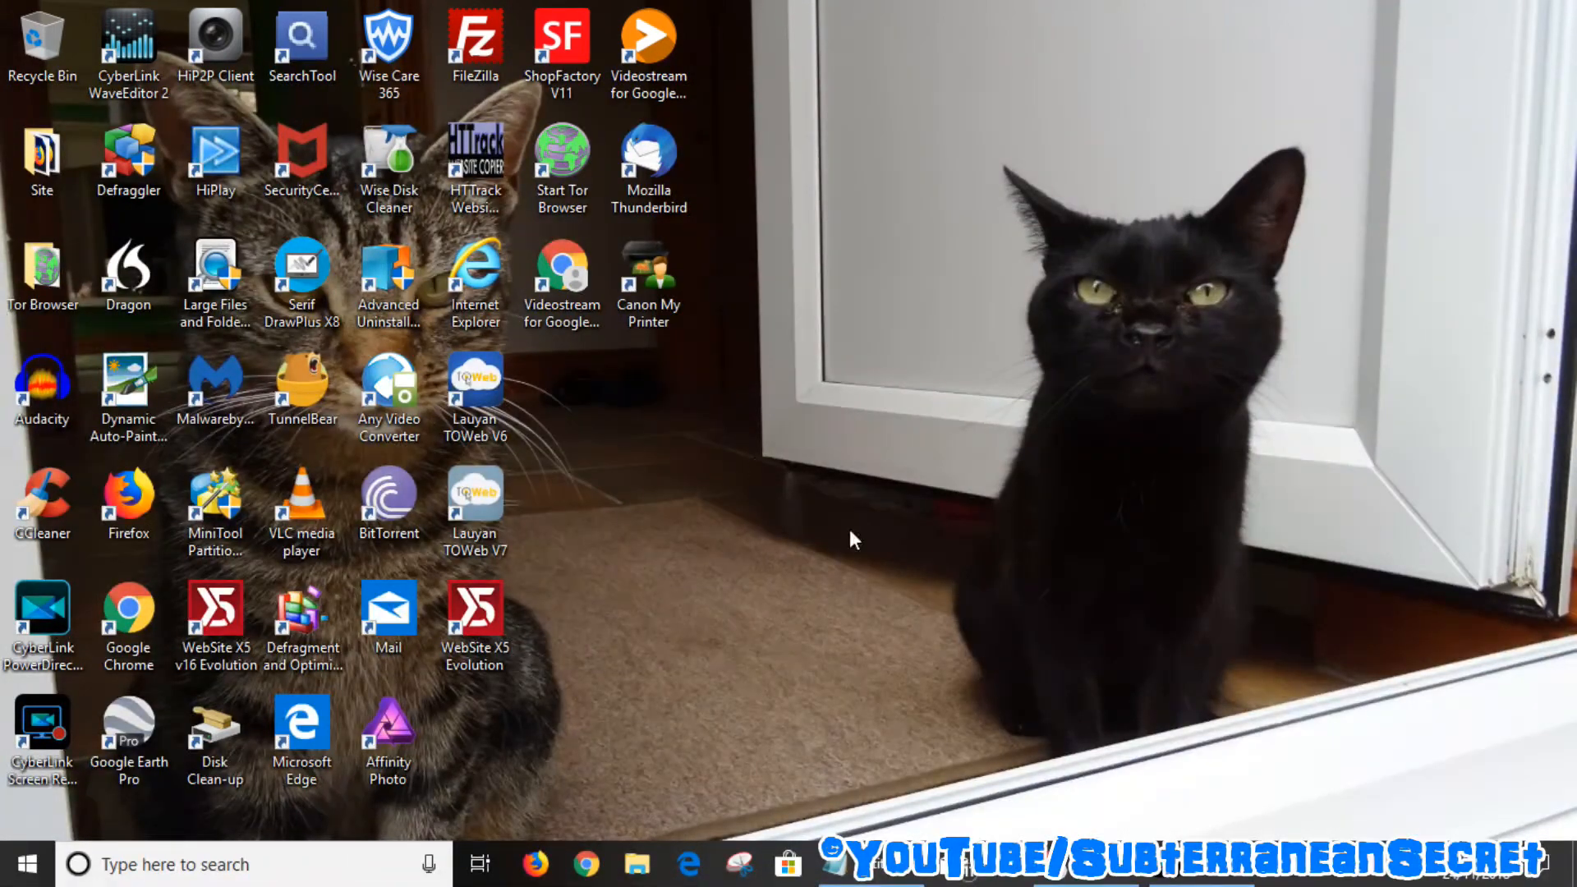